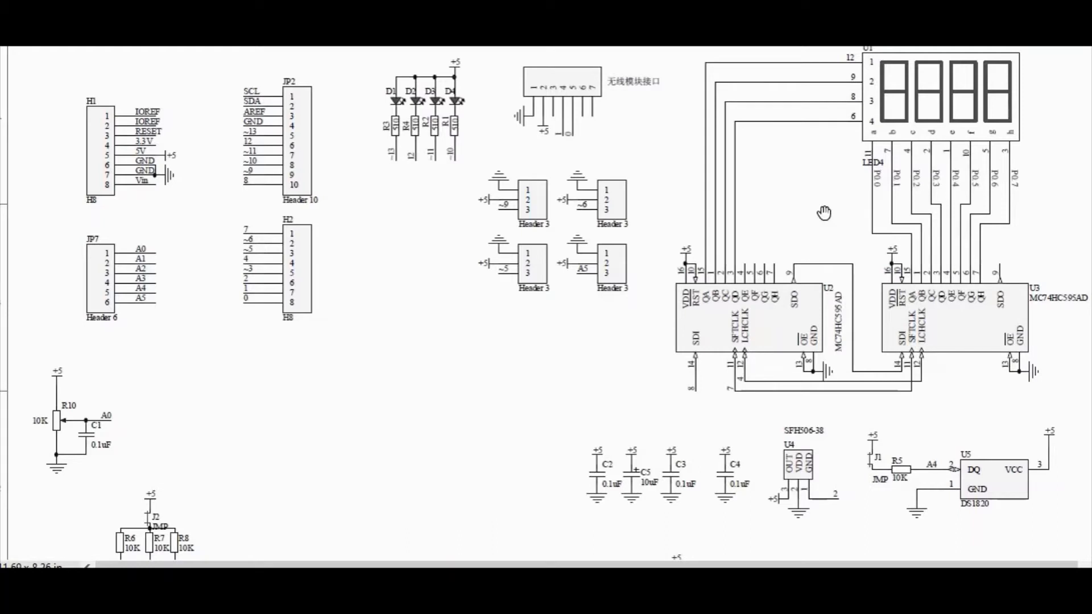
mouse_move(490, 183)
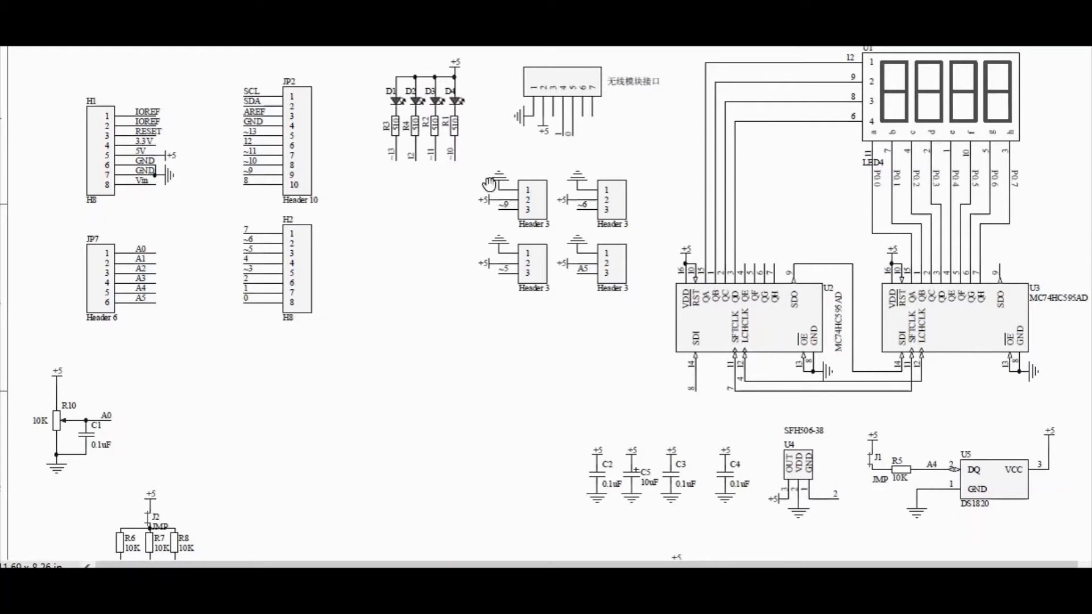
mouse_move(503, 227)
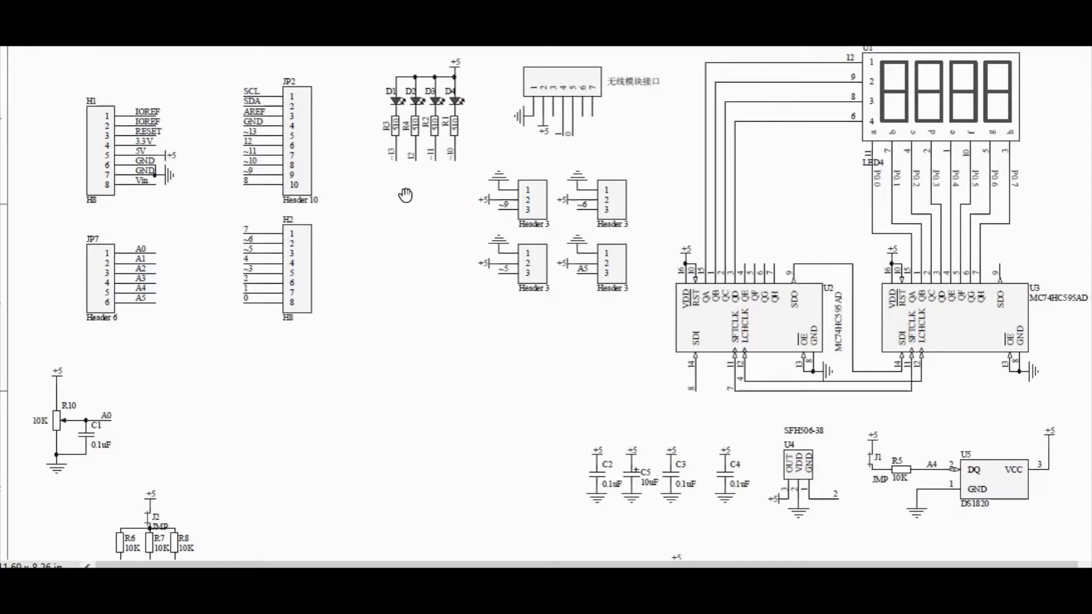
mouse_move(465, 113)
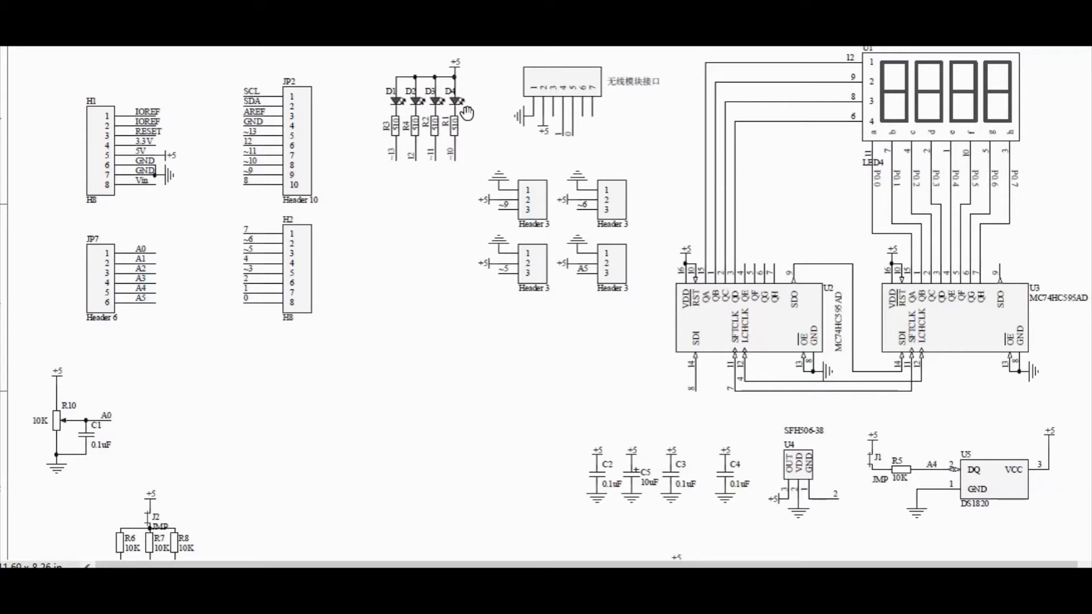
mouse_move(472, 115)
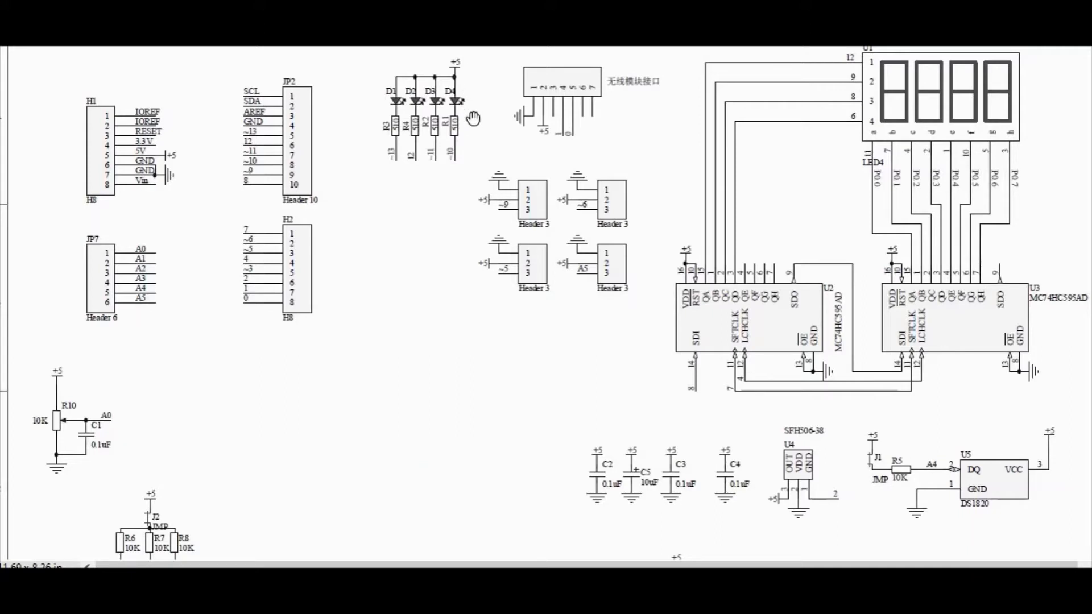
mouse_move(468, 199)
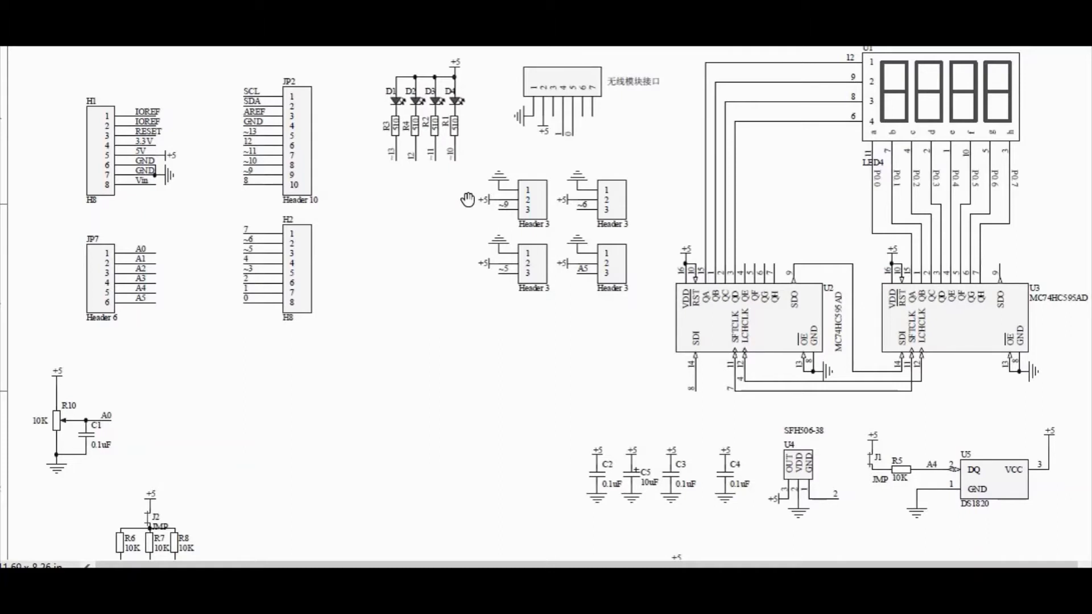
mouse_move(458, 168)
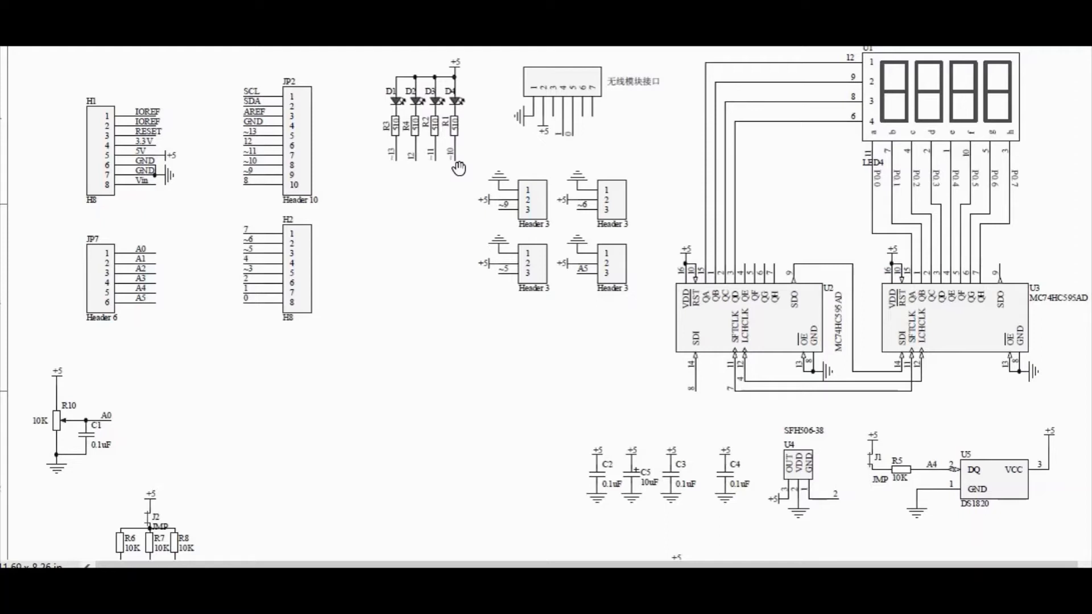
mouse_move(453, 213)
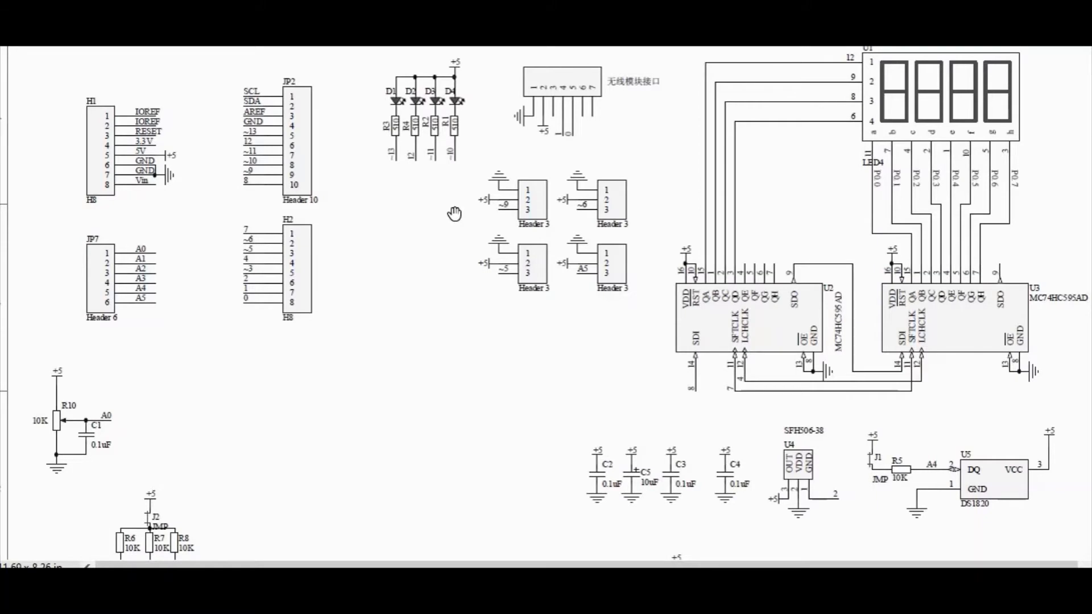
- Scroll the schematic to switches S1–S4, the RESET button and the Q1/LS1 buzzer circuit
scroll("down", 3)
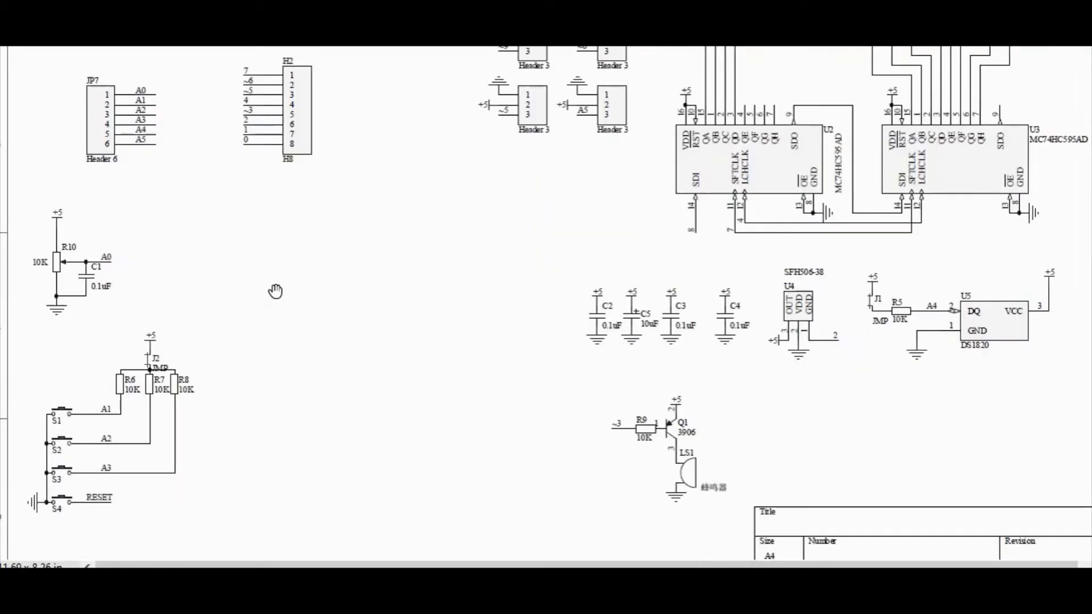
mouse_move(259, 479)
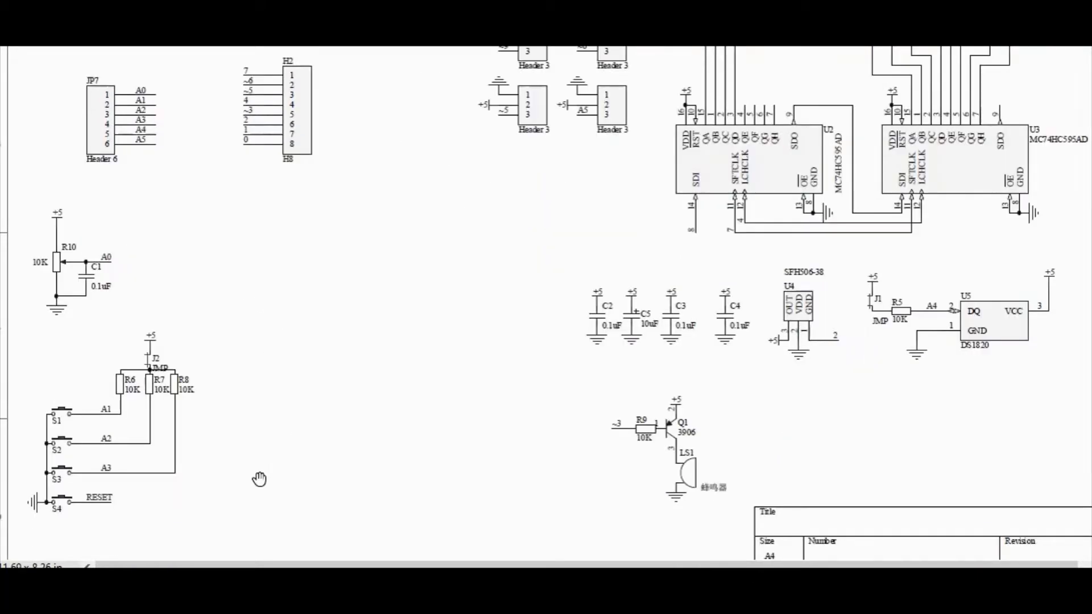
mouse_move(132, 483)
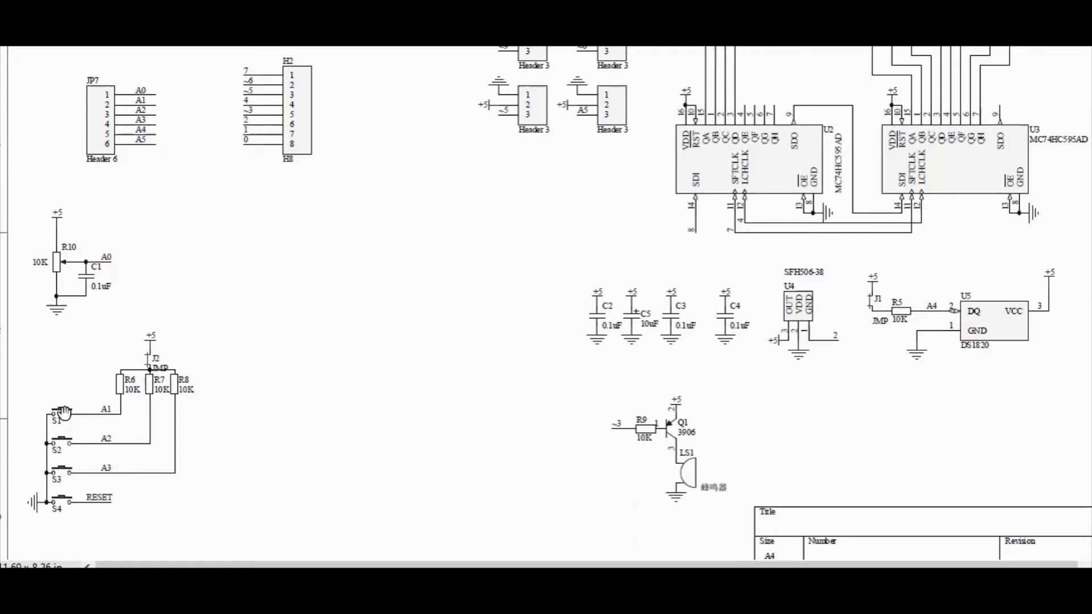
mouse_move(64, 428)
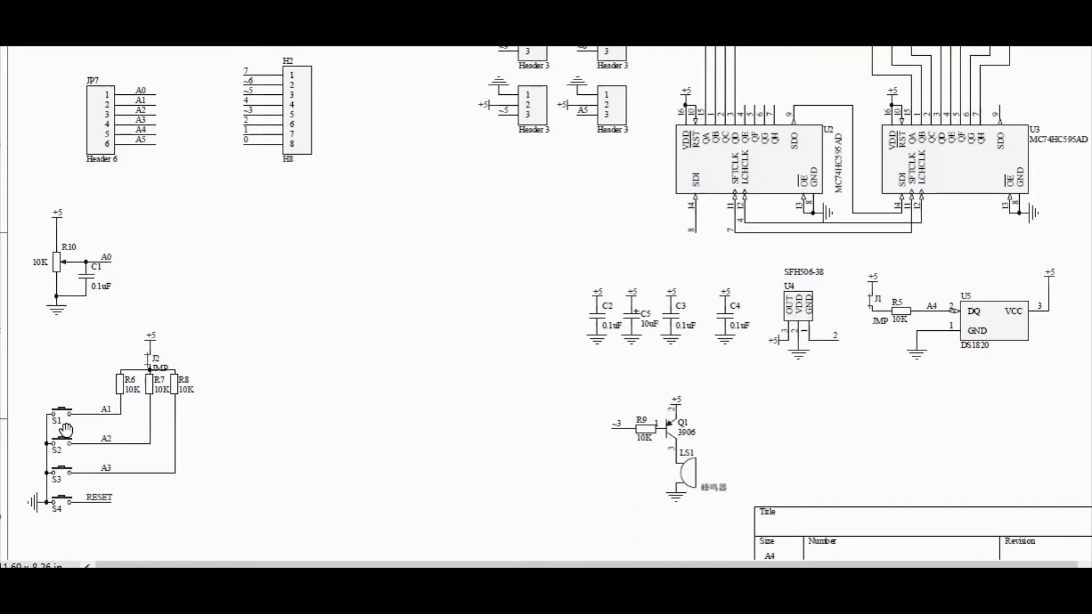
mouse_move(66, 414)
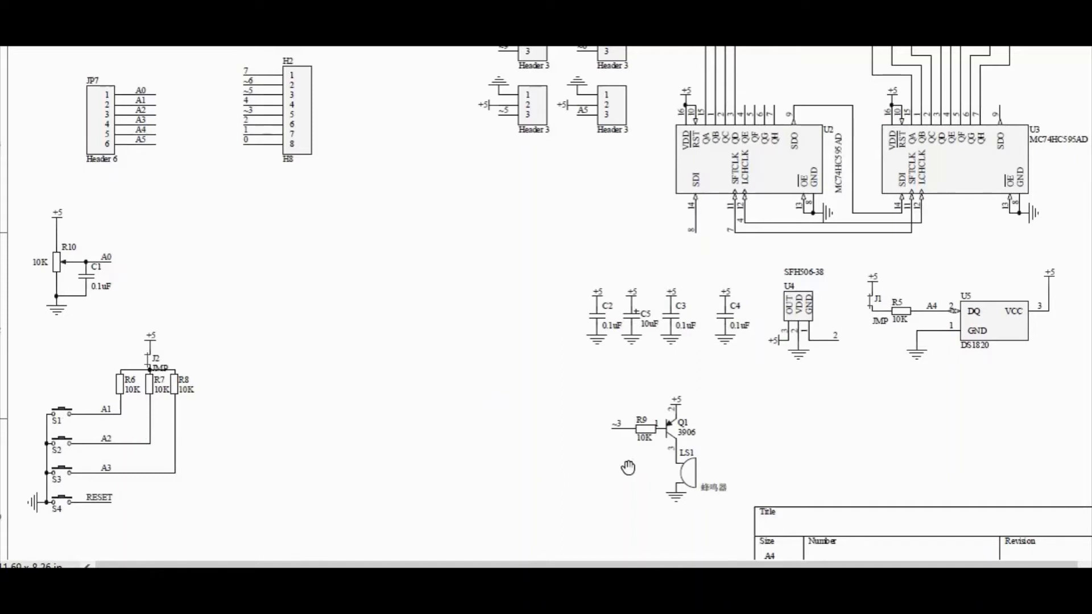
mouse_move(614, 444)
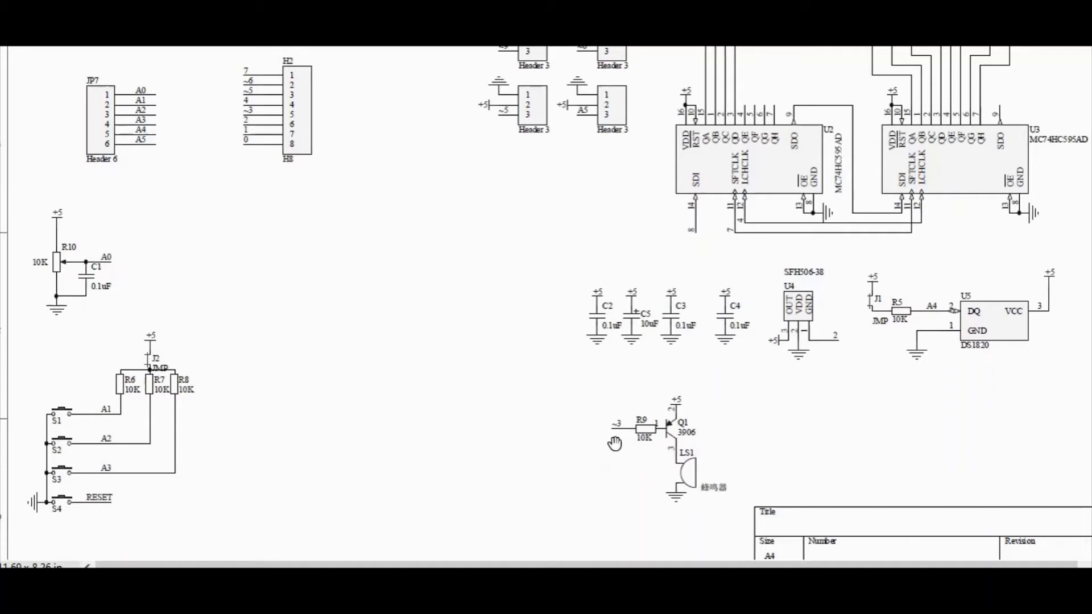
mouse_move(616, 440)
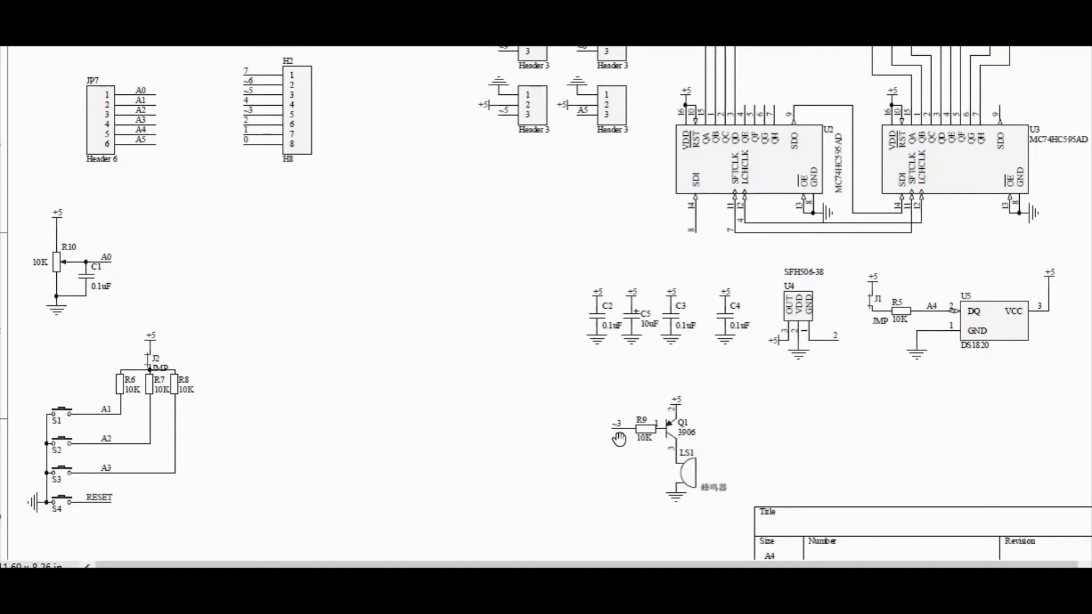
mouse_move(574, 449)
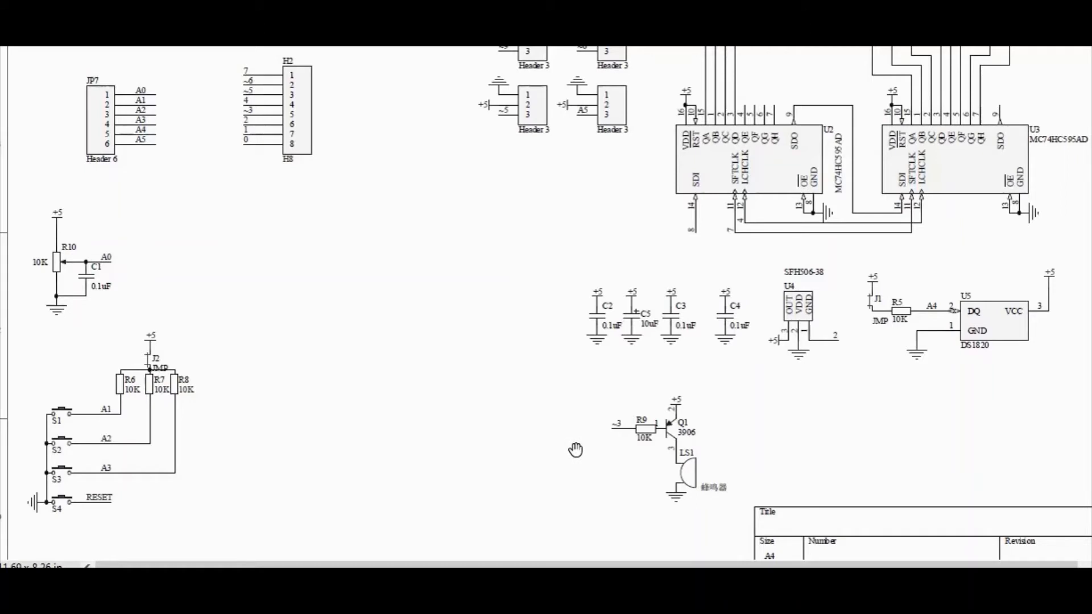
mouse_move(603, 447)
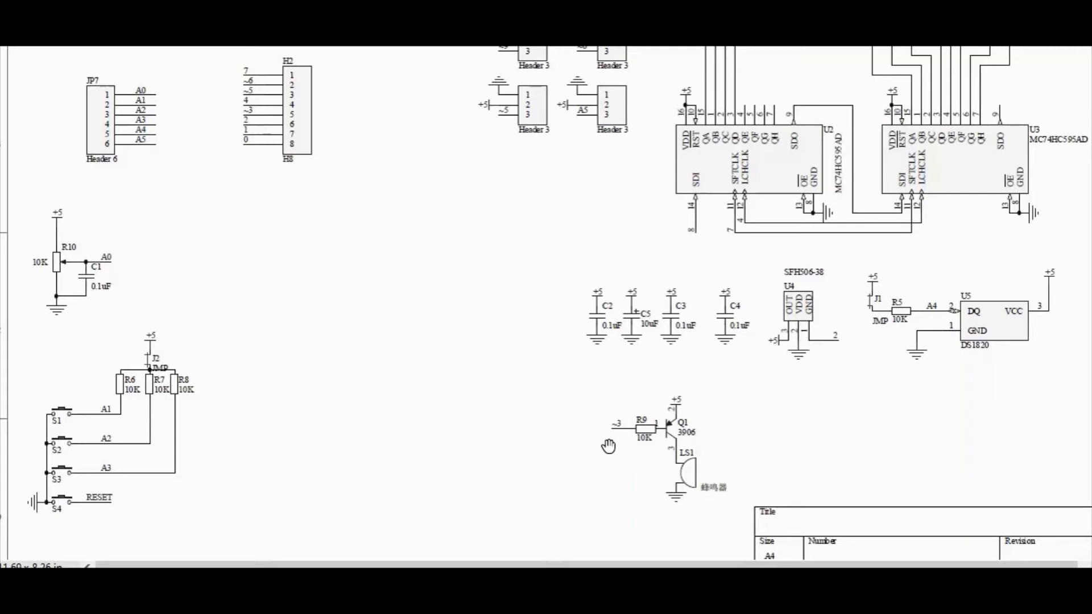
mouse_move(736, 413)
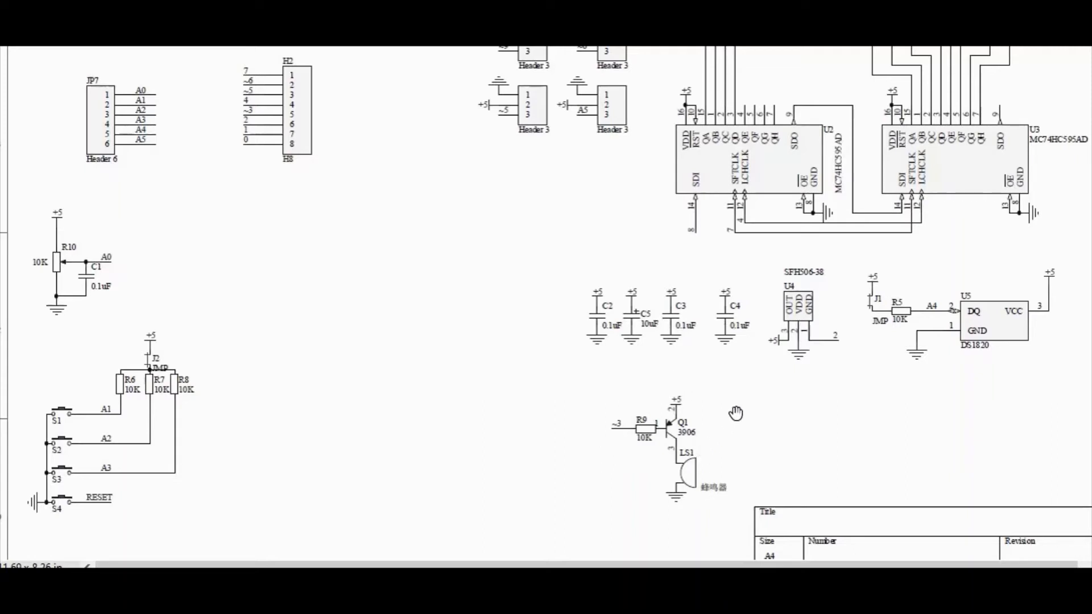
mouse_move(518, 435)
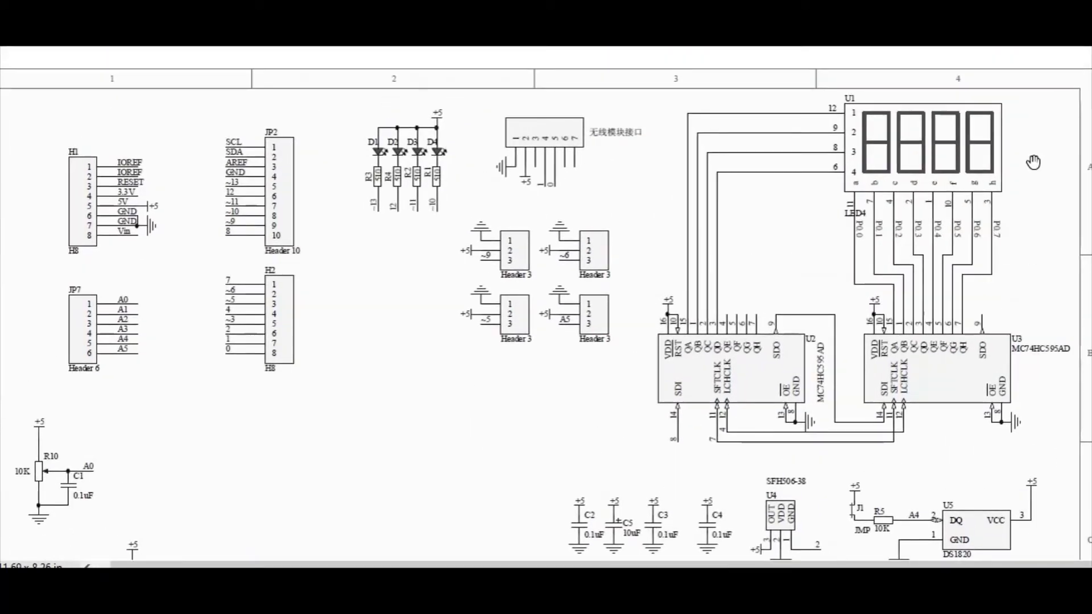
mouse_move(926, 157)
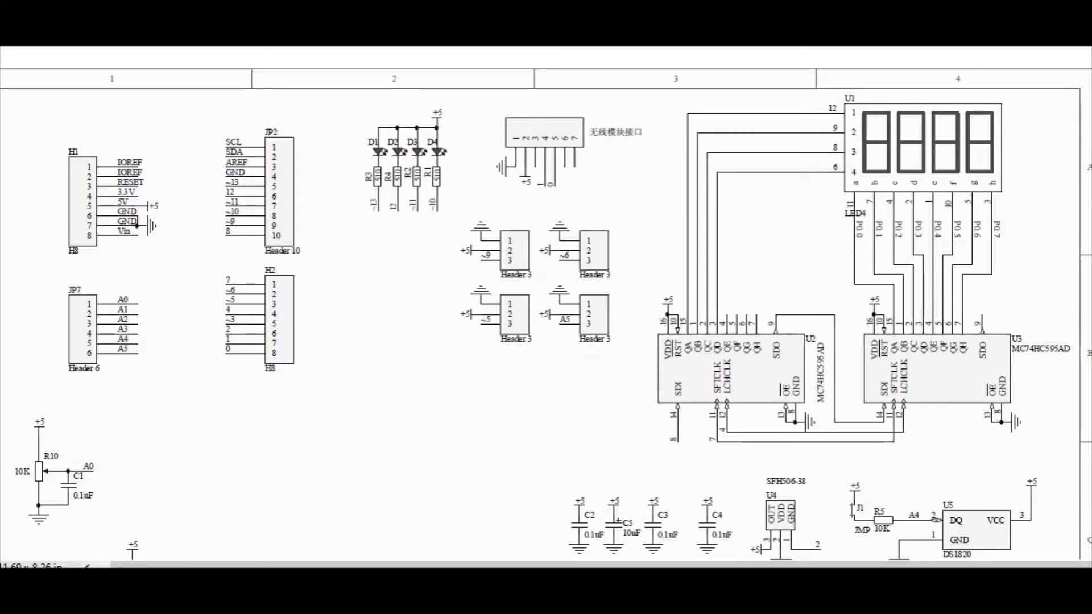
mouse_move(744, 390)
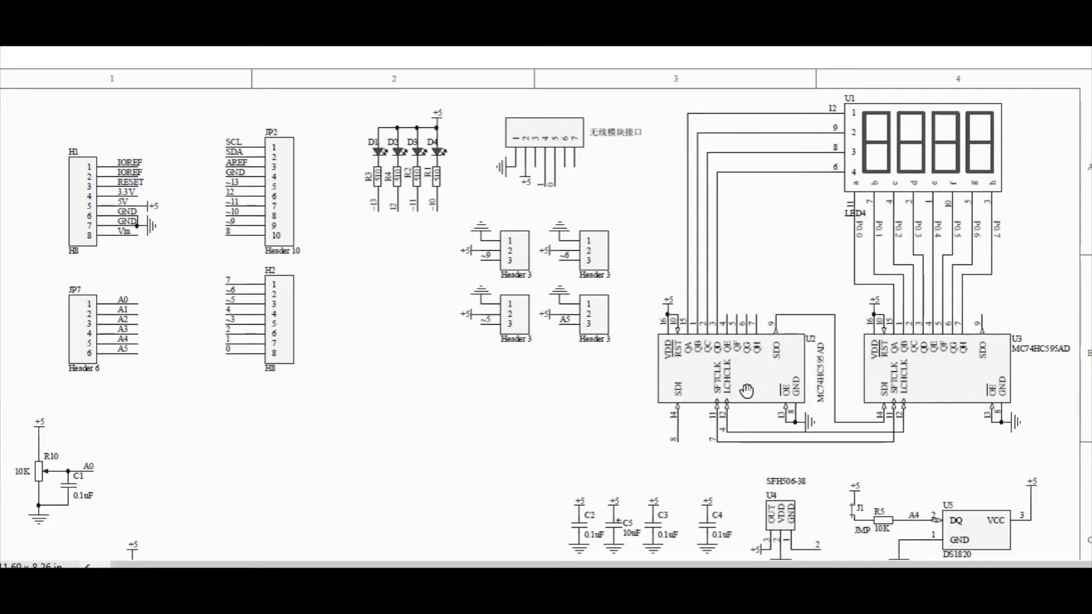
mouse_move(784, 266)
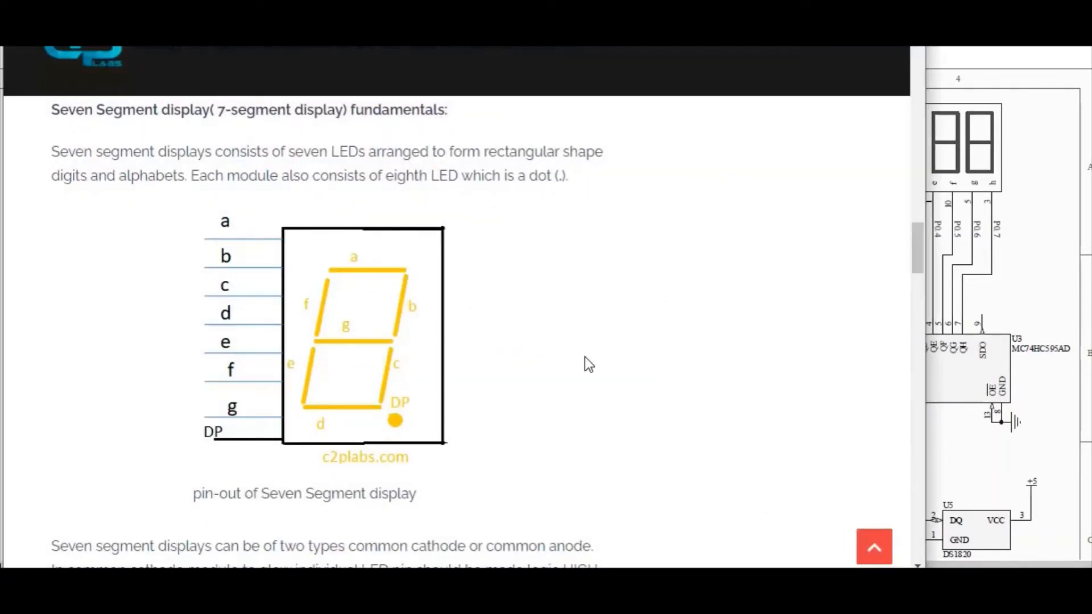
mouse_move(349, 278)
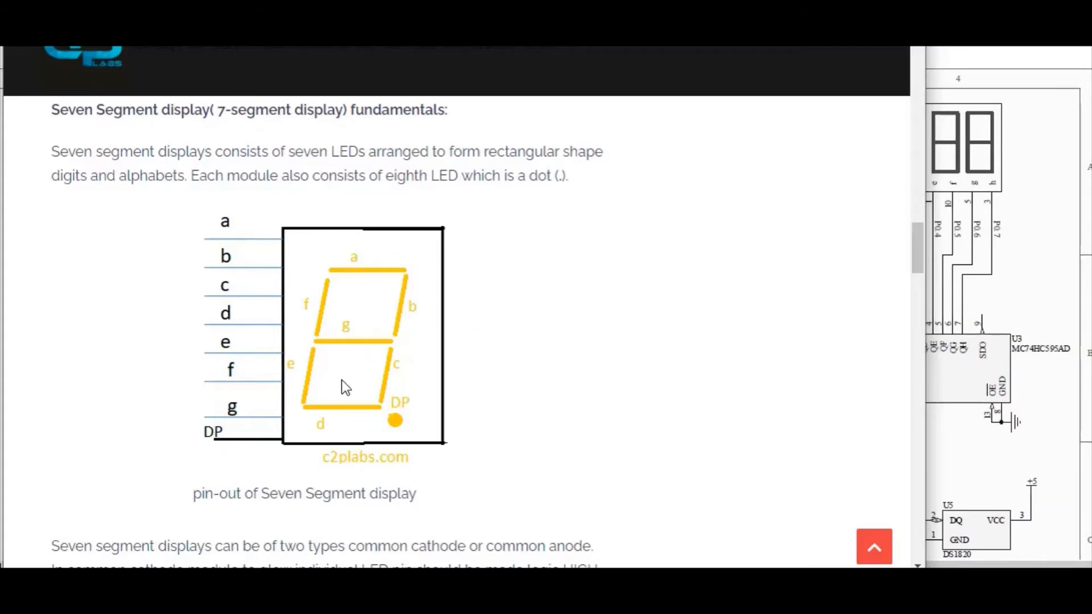
mouse_move(382, 275)
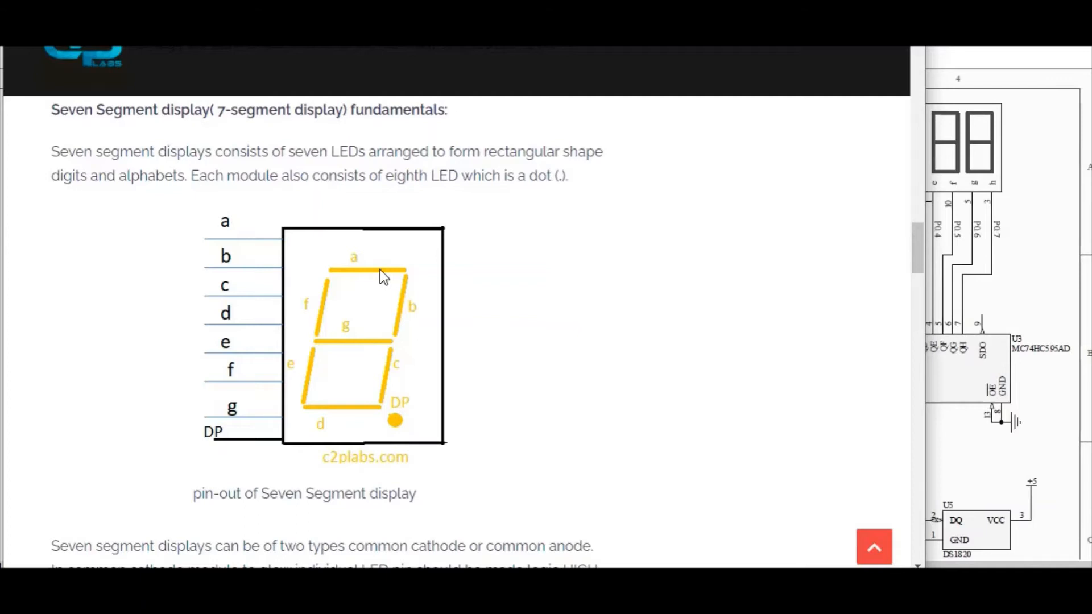
mouse_move(234, 247)
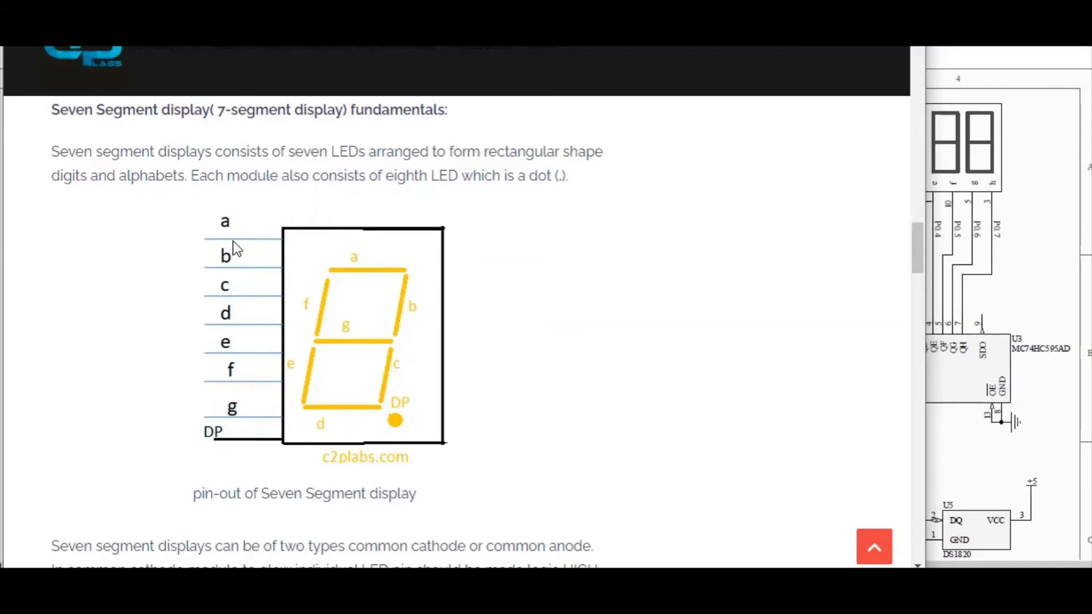
mouse_move(466, 286)
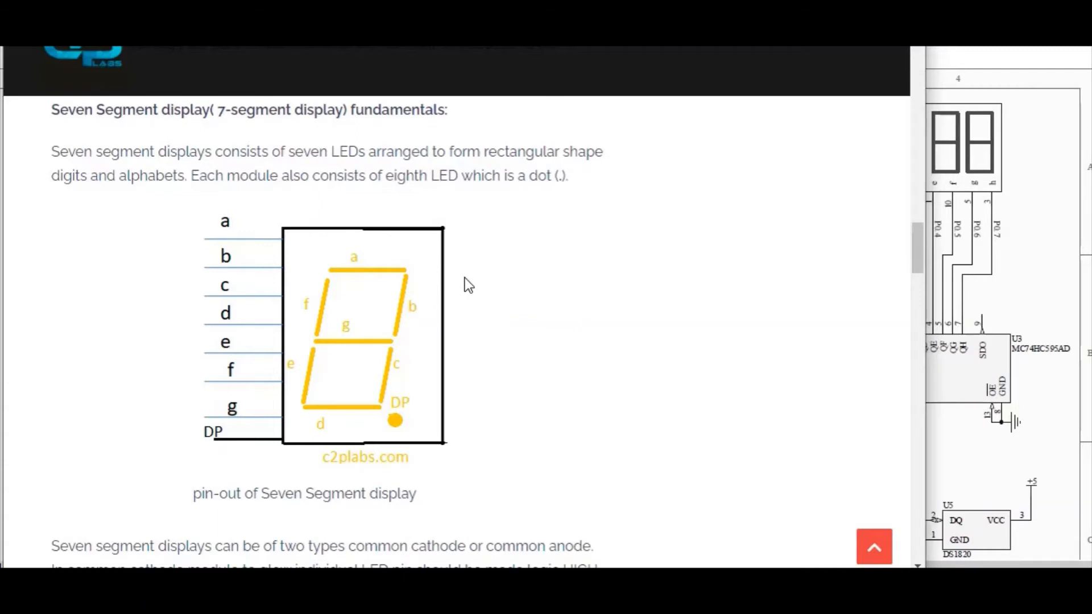
mouse_move(526, 270)
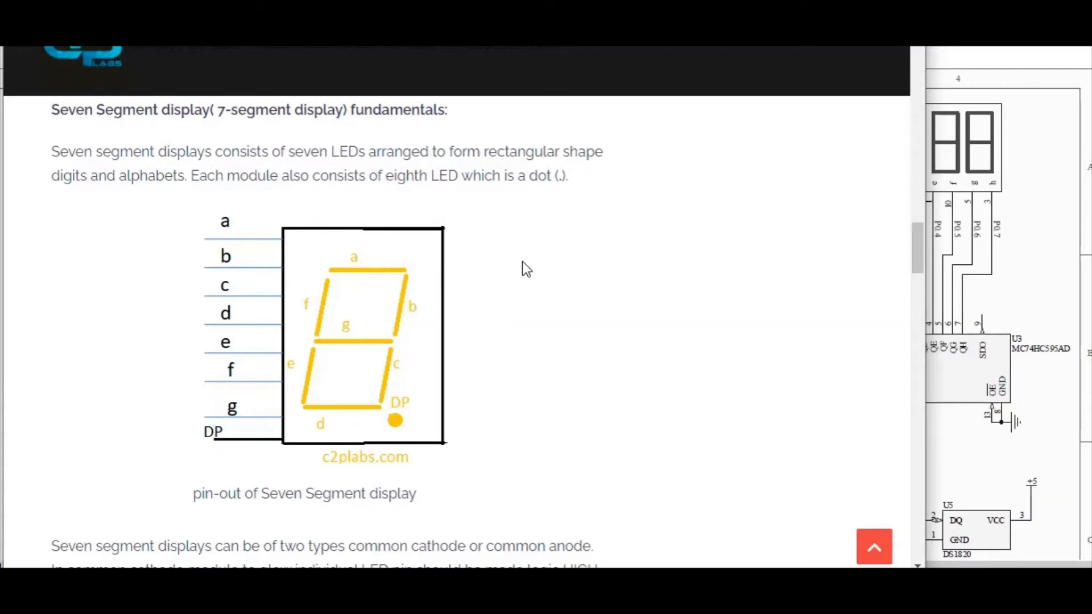
mouse_move(576, 275)
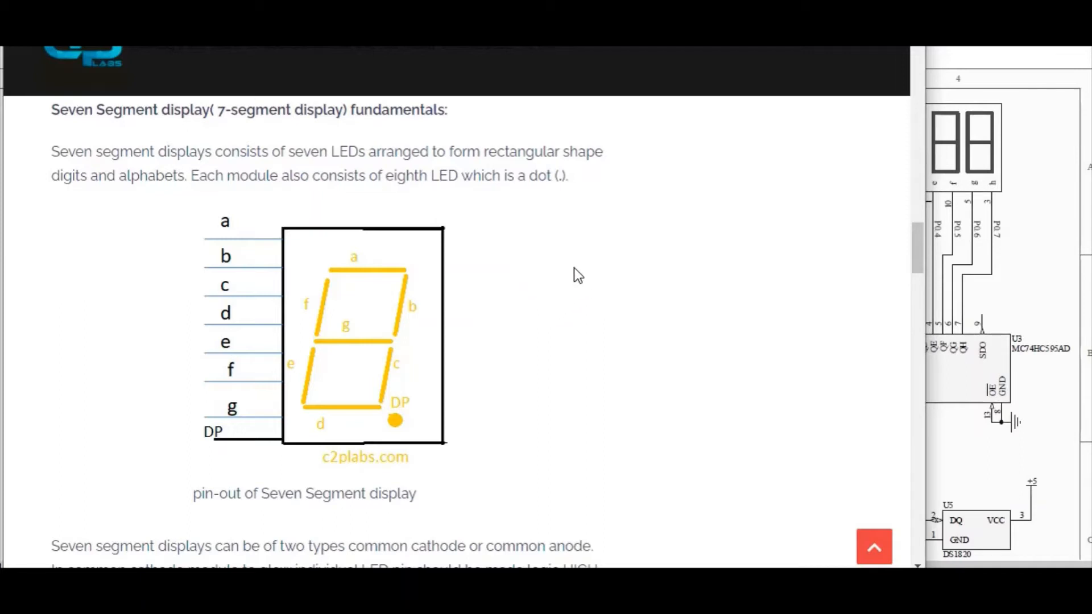
- Scroll the c2plabs.com article to the seven-segment pin-out diagram with segments a–g and DP
scroll("down", 3)
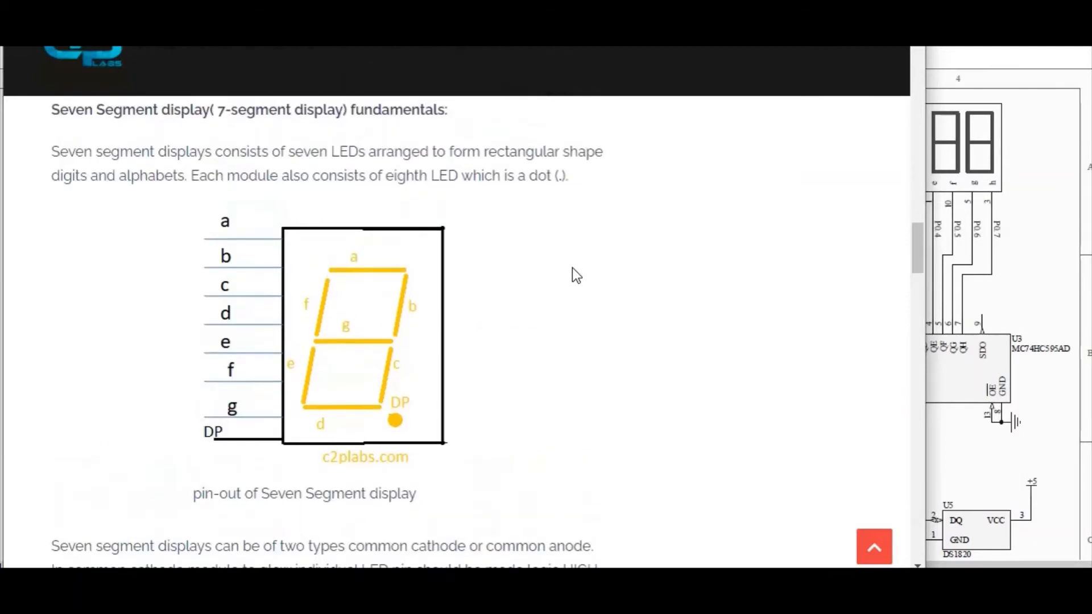
mouse_move(229, 249)
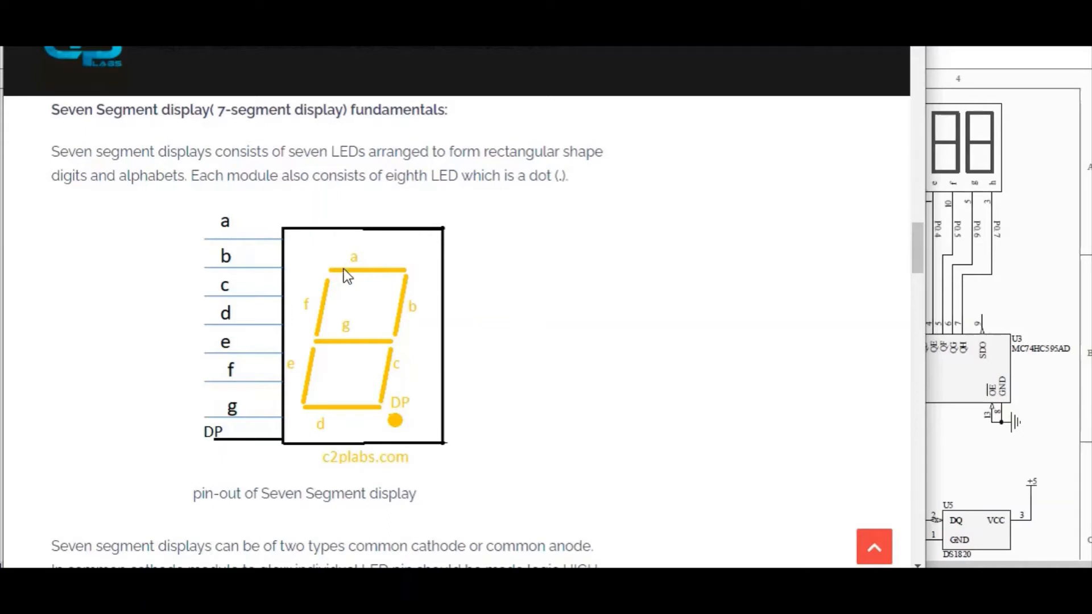
mouse_move(626, 194)
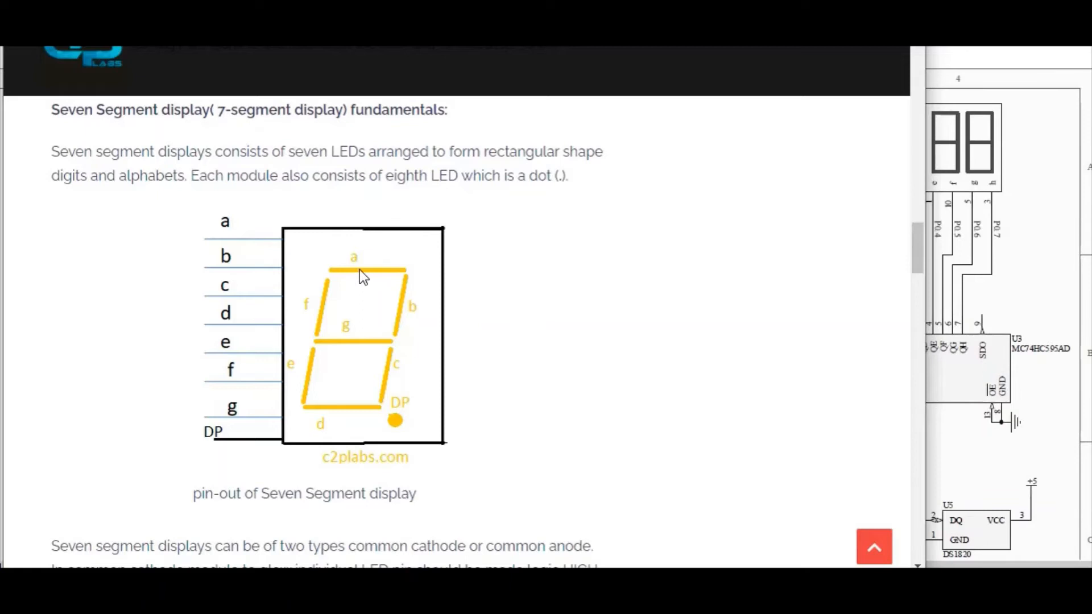
mouse_move(391, 423)
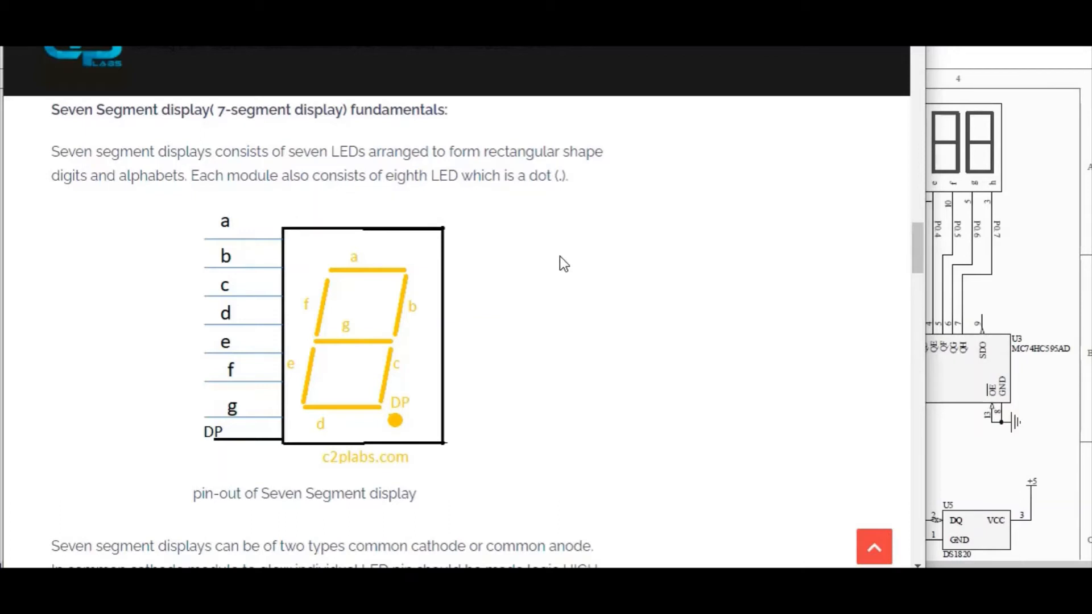
mouse_move(254, 355)
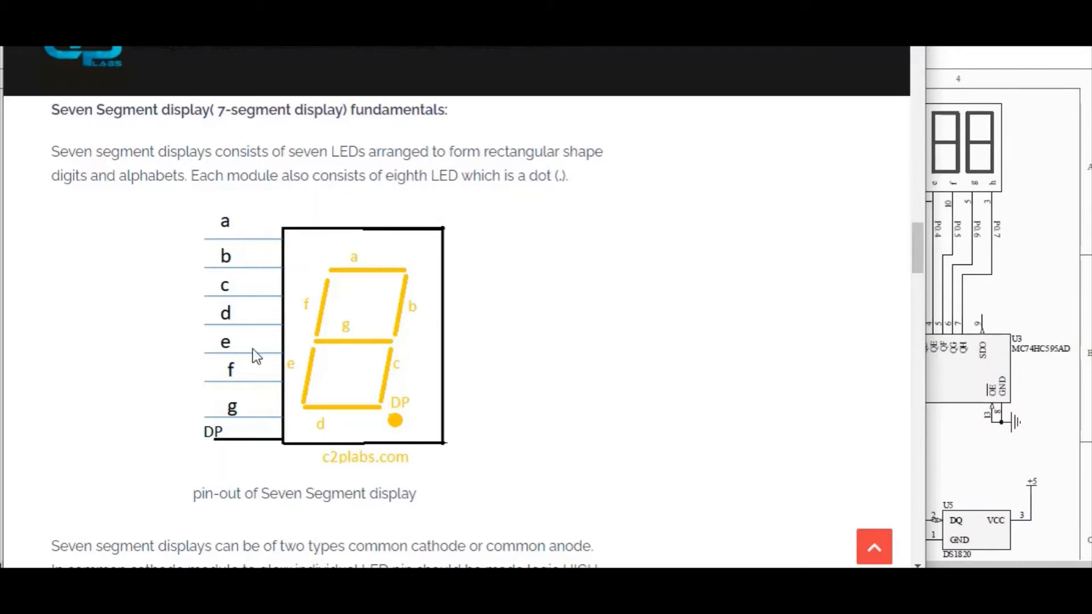
mouse_move(508, 334)
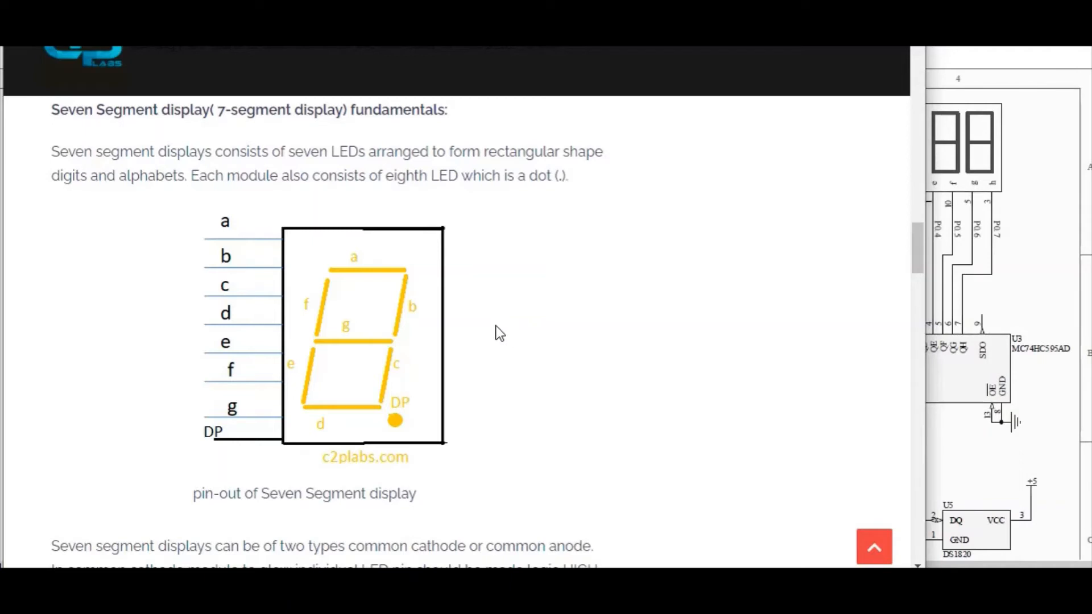
mouse_move(525, 328)
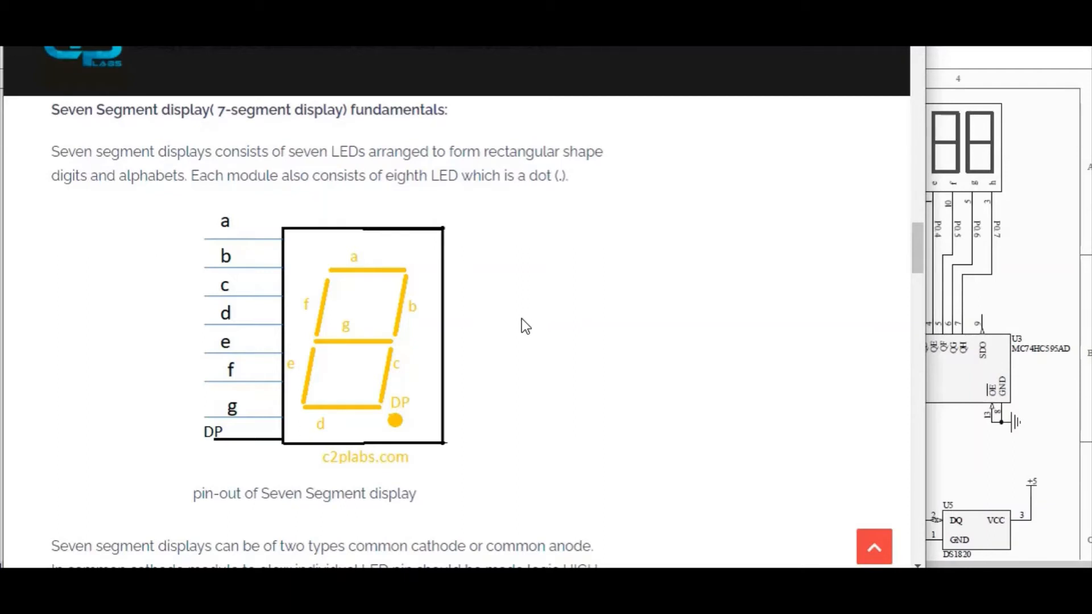
mouse_move(553, 319)
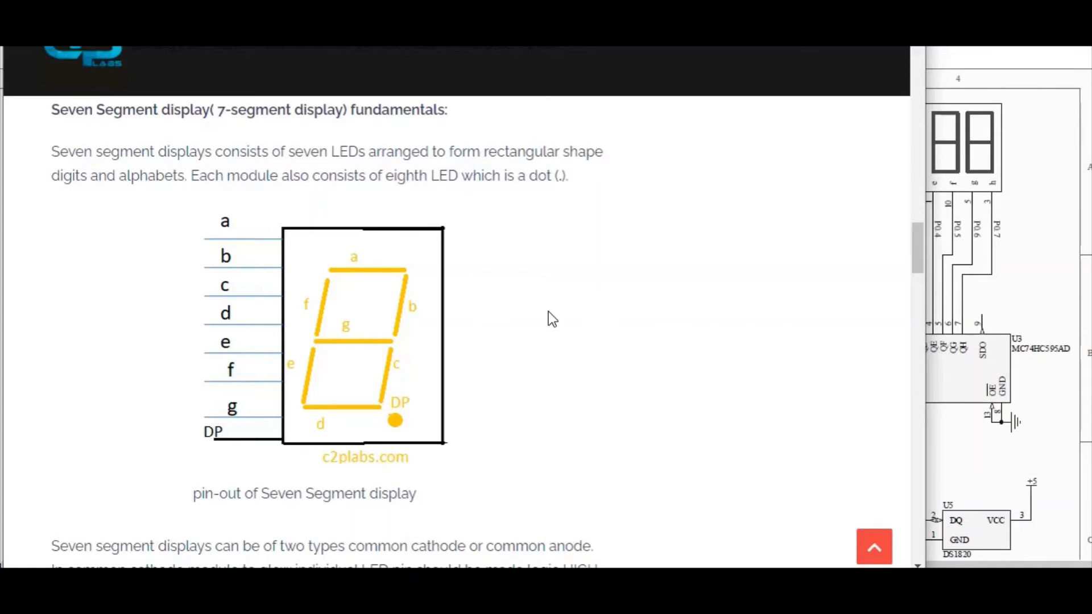
mouse_move(562, 261)
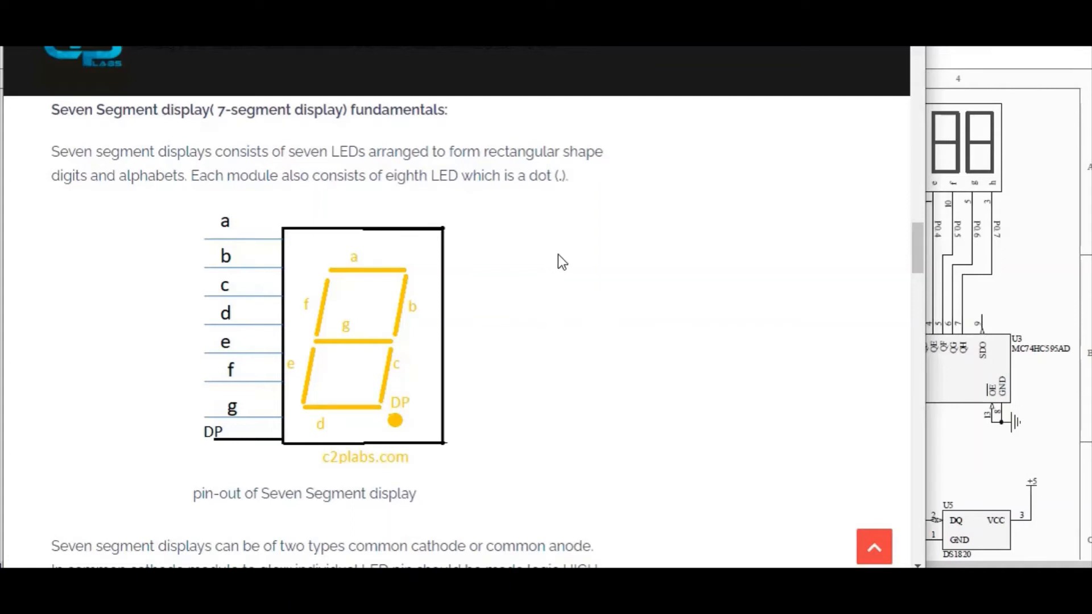
mouse_move(536, 314)
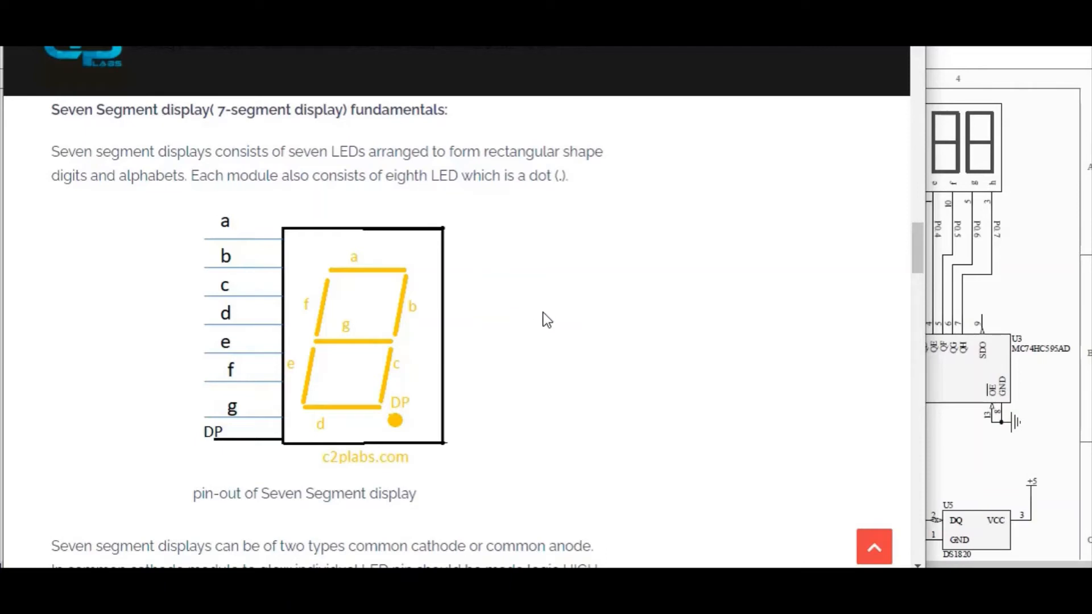
mouse_move(571, 310)
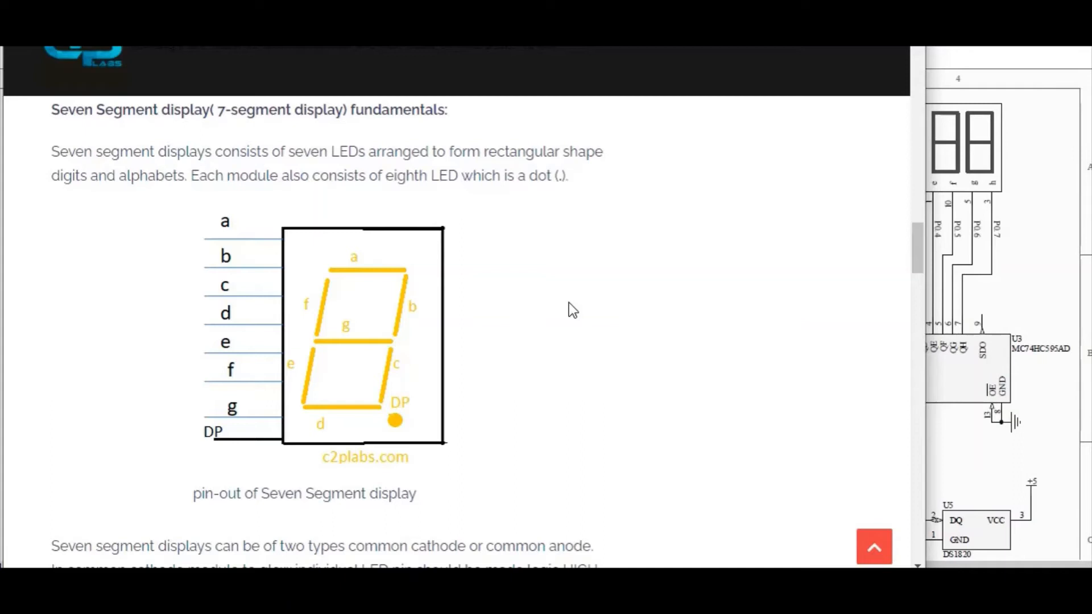
mouse_move(571, 310)
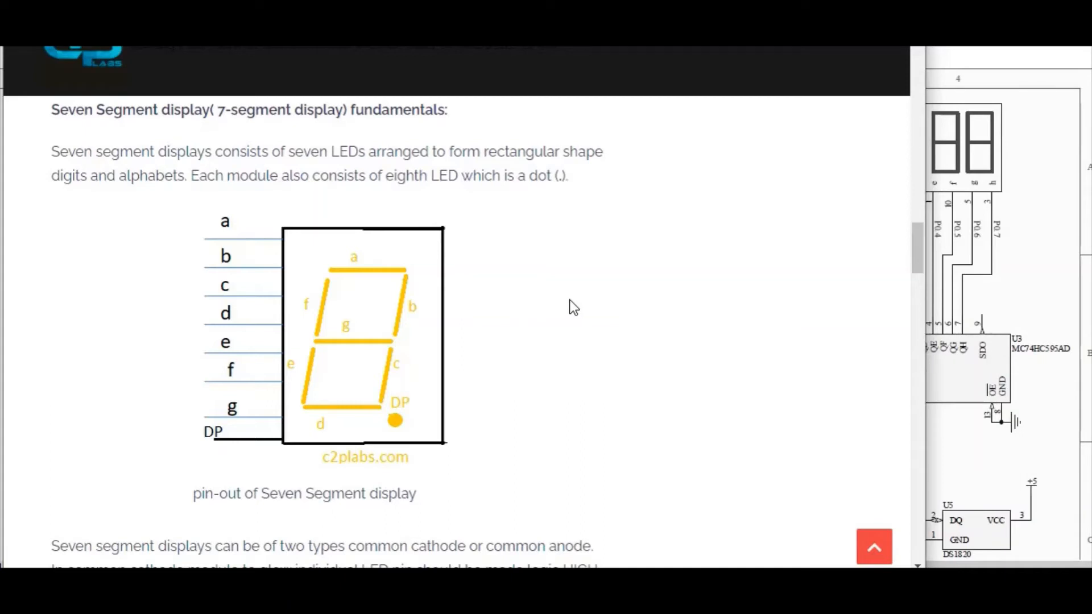
mouse_move(578, 302)
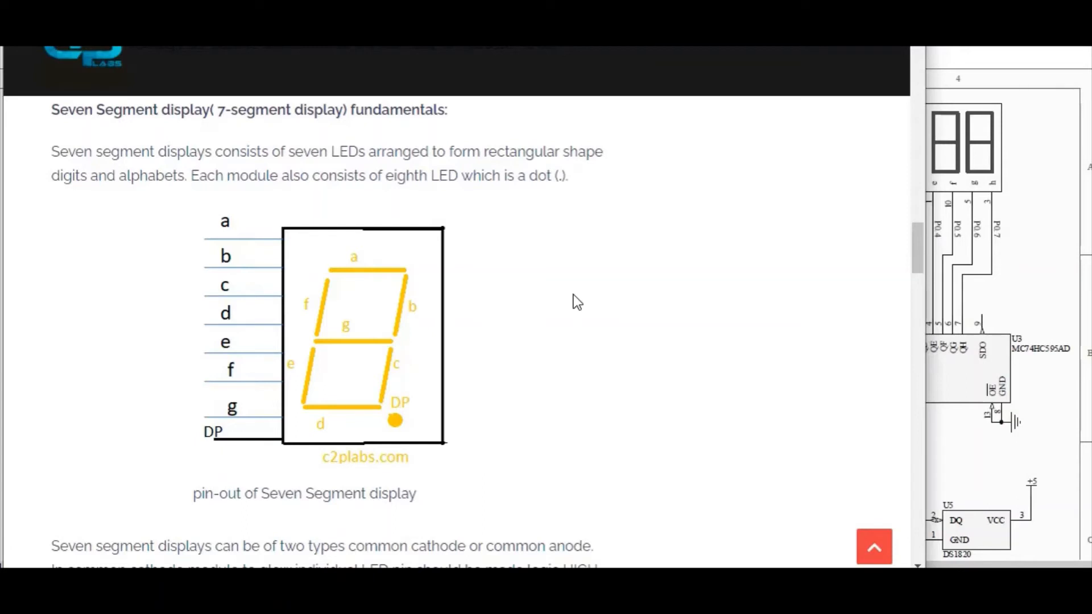
mouse_move(591, 278)
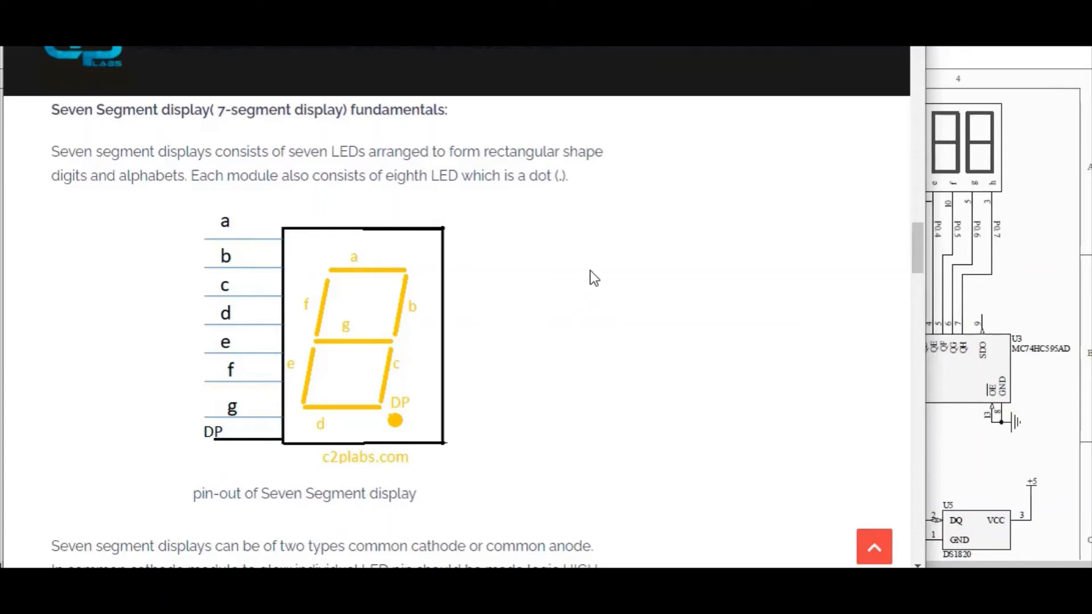
mouse_move(582, 282)
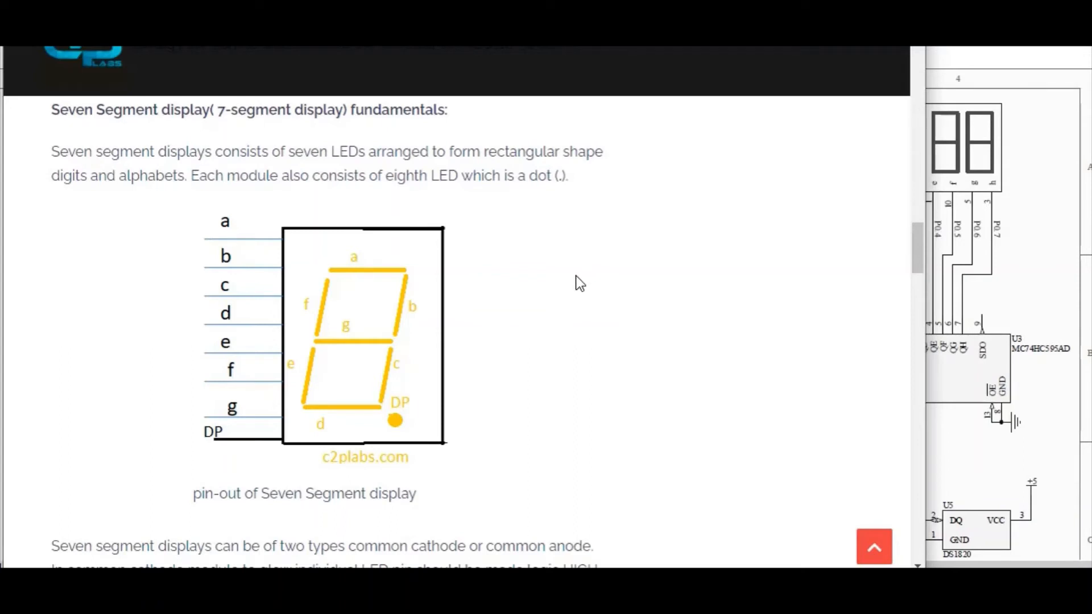
mouse_move(630, 263)
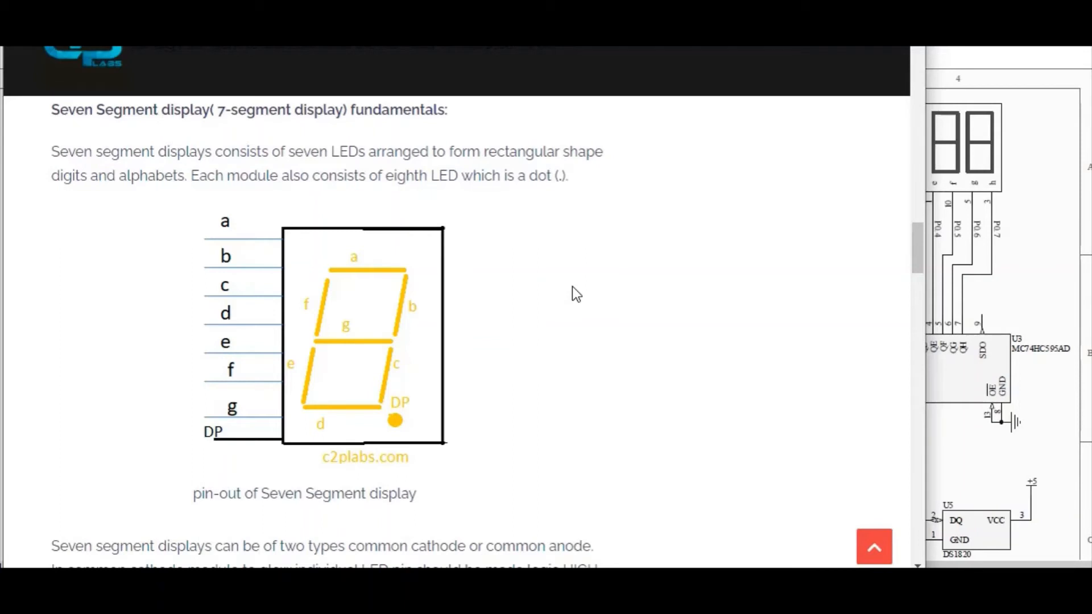
mouse_move(572, 292)
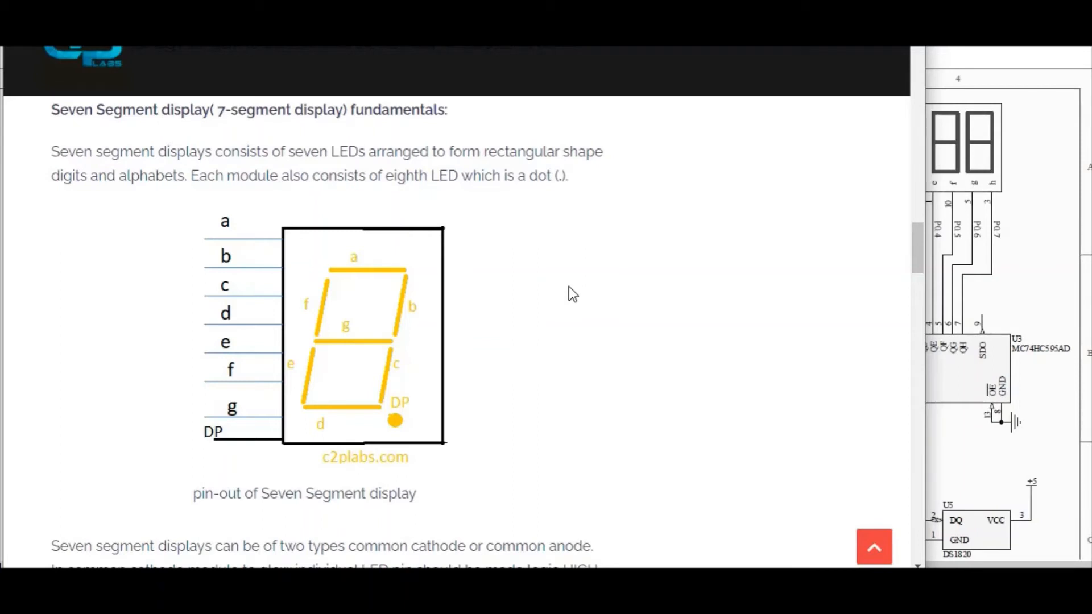
mouse_move(575, 291)
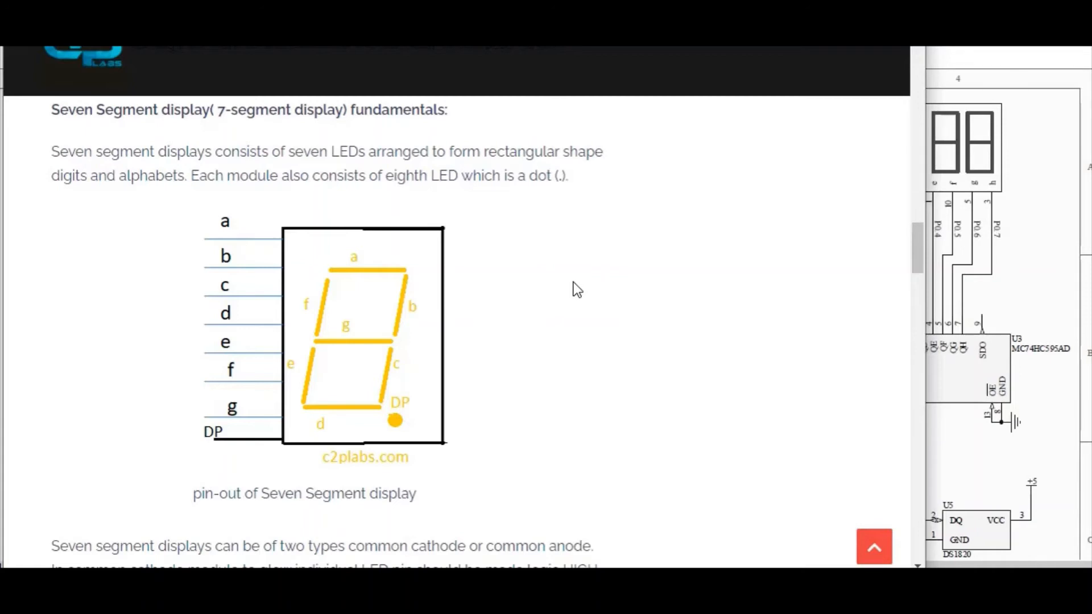
mouse_move(600, 285)
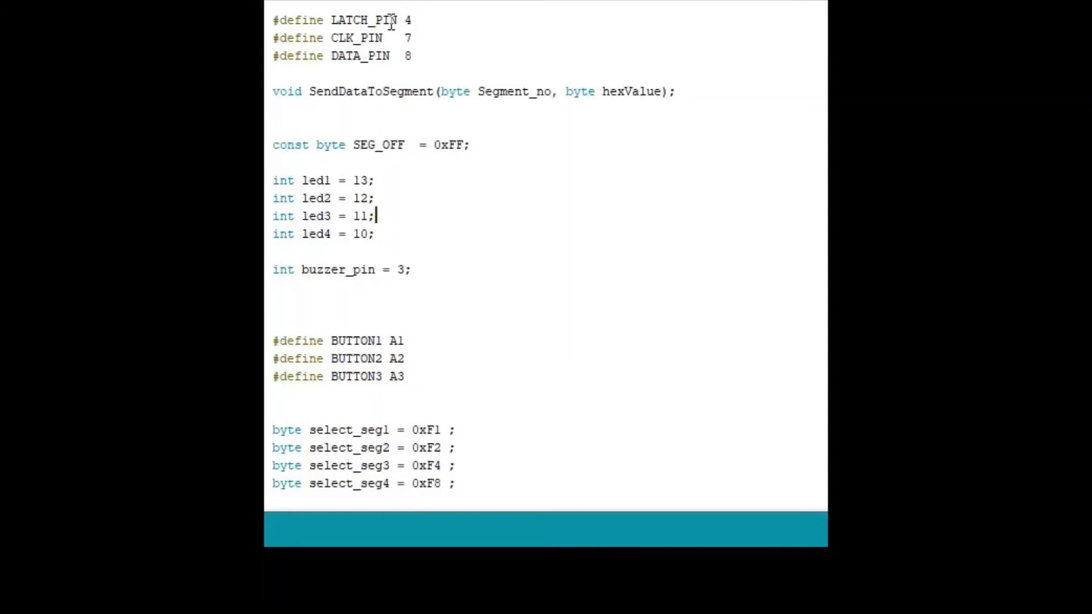
mouse_move(421, 102)
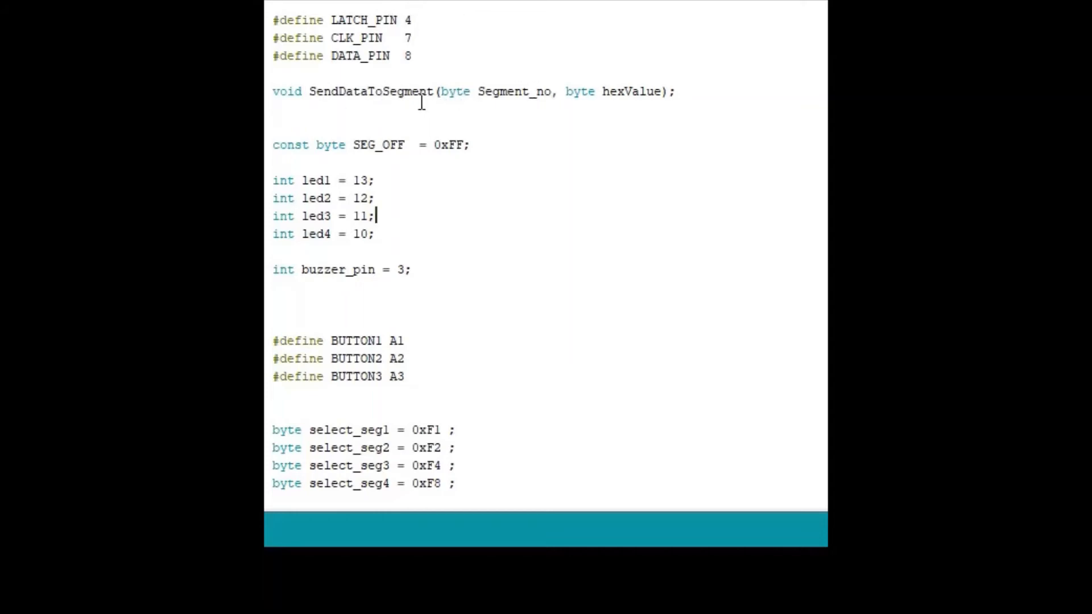
mouse_move(547, 66)
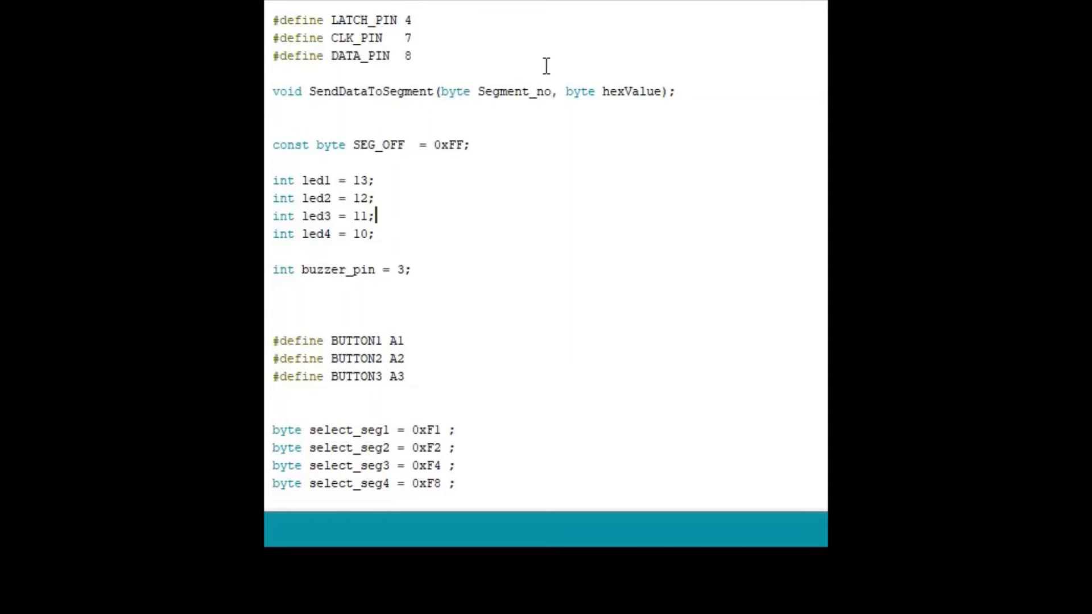
left_click_drag(321, 181, 374, 235)
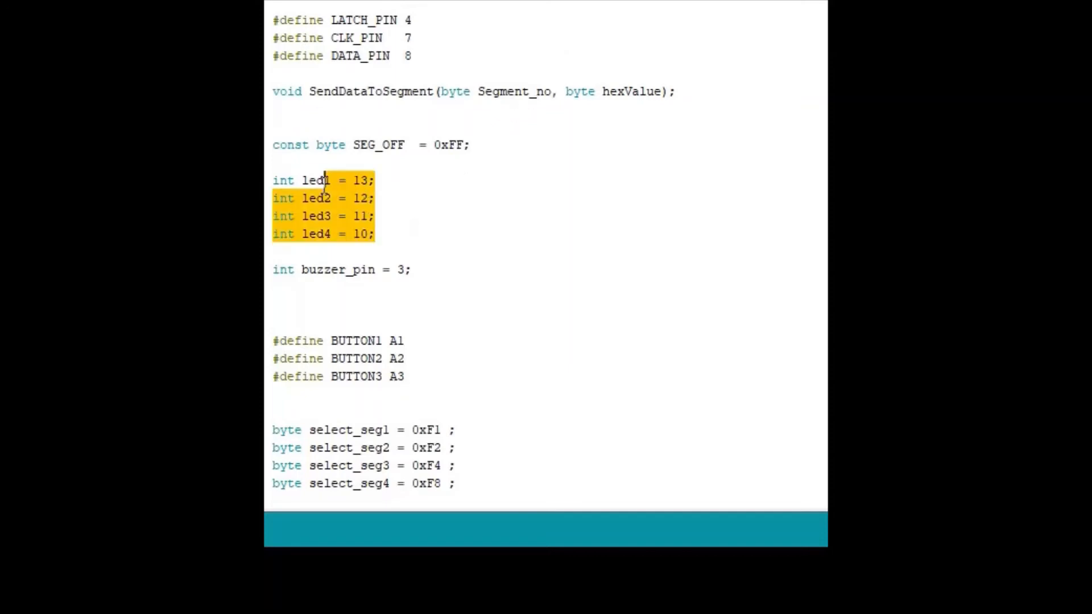
scroll("down", 3)
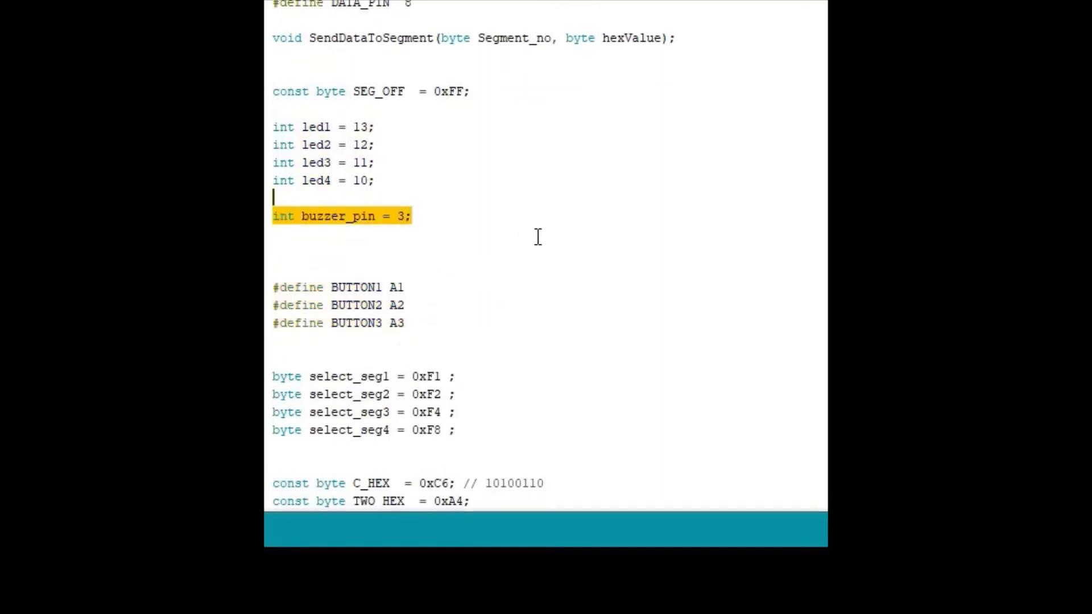
- Scroll to the C_HEX, TWO_HEX, P_HEX constants and the SEGMENT_SELECT array
scroll("down", 3)
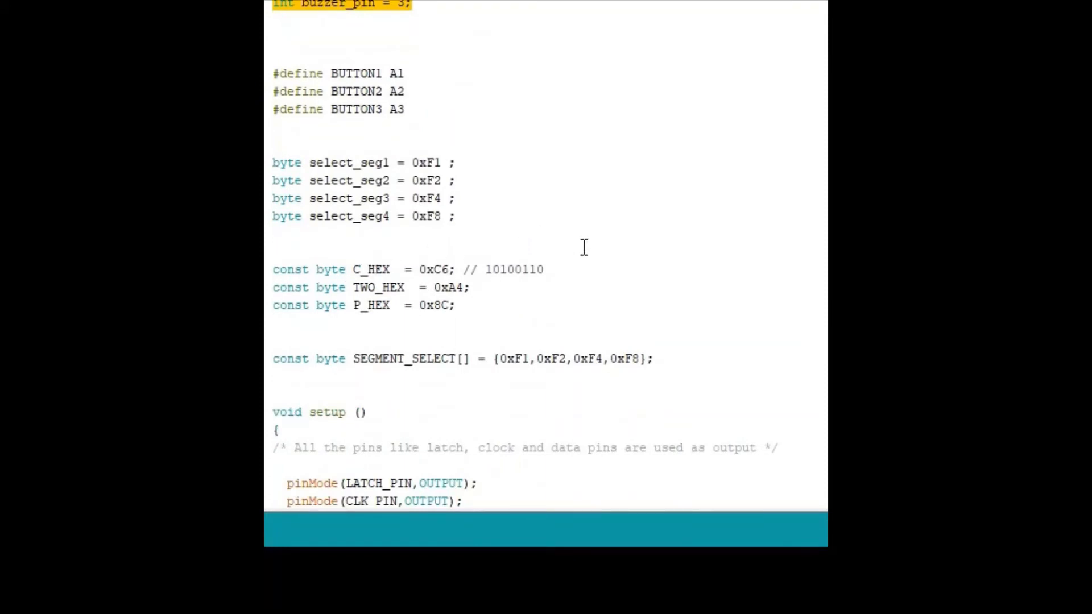
mouse_move(554, 247)
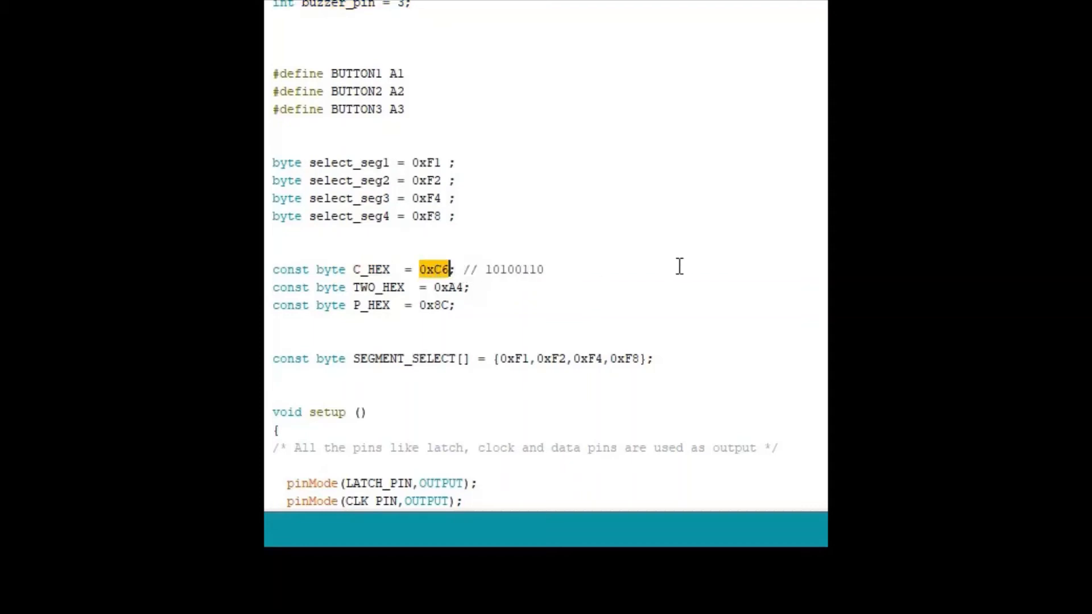
mouse_move(533, 268)
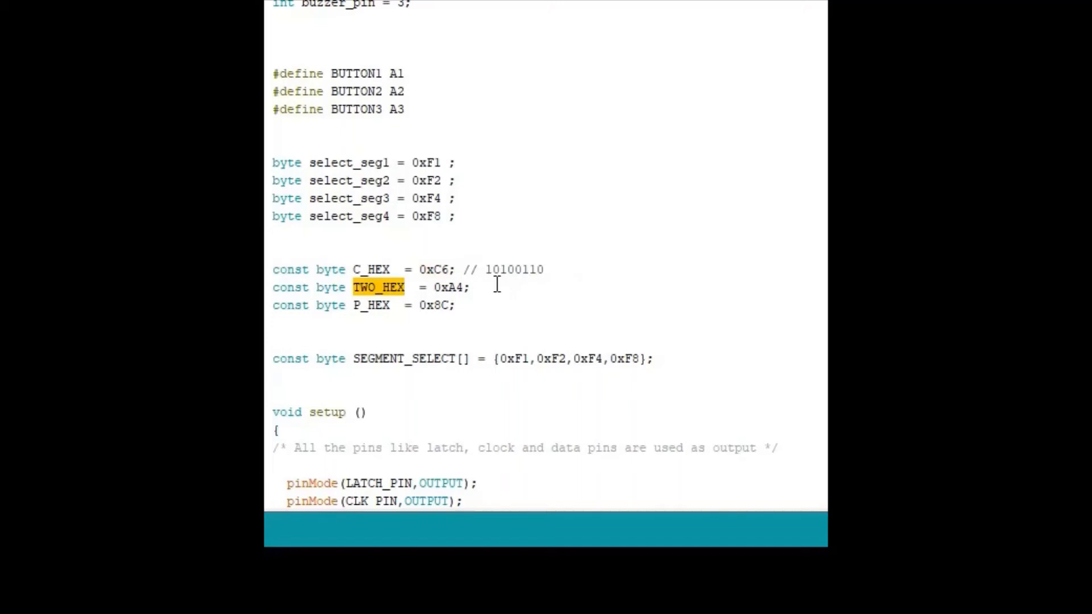
mouse_move(637, 275)
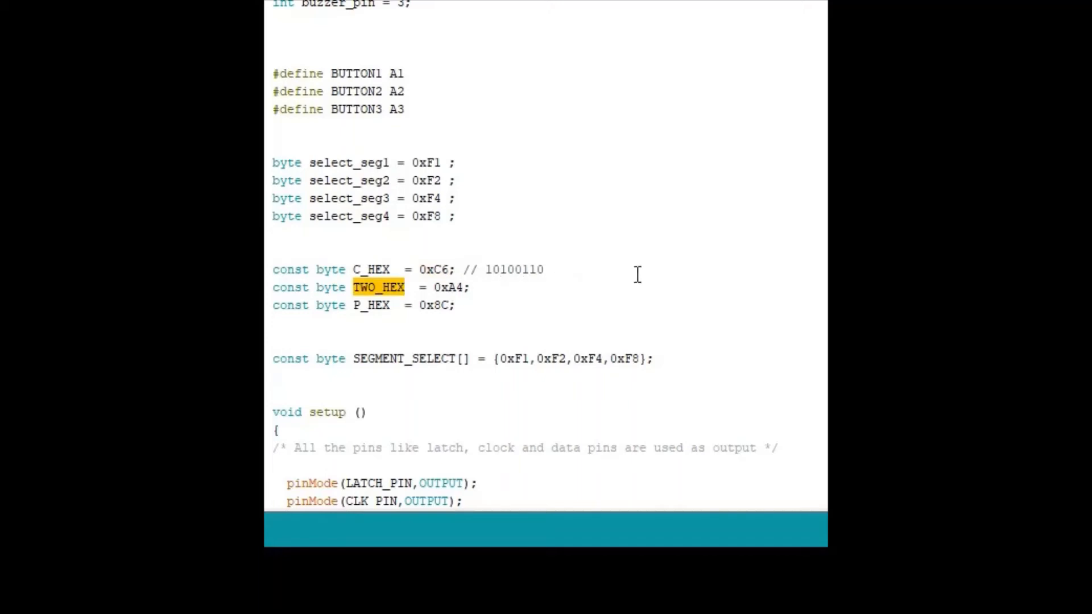
mouse_move(624, 262)
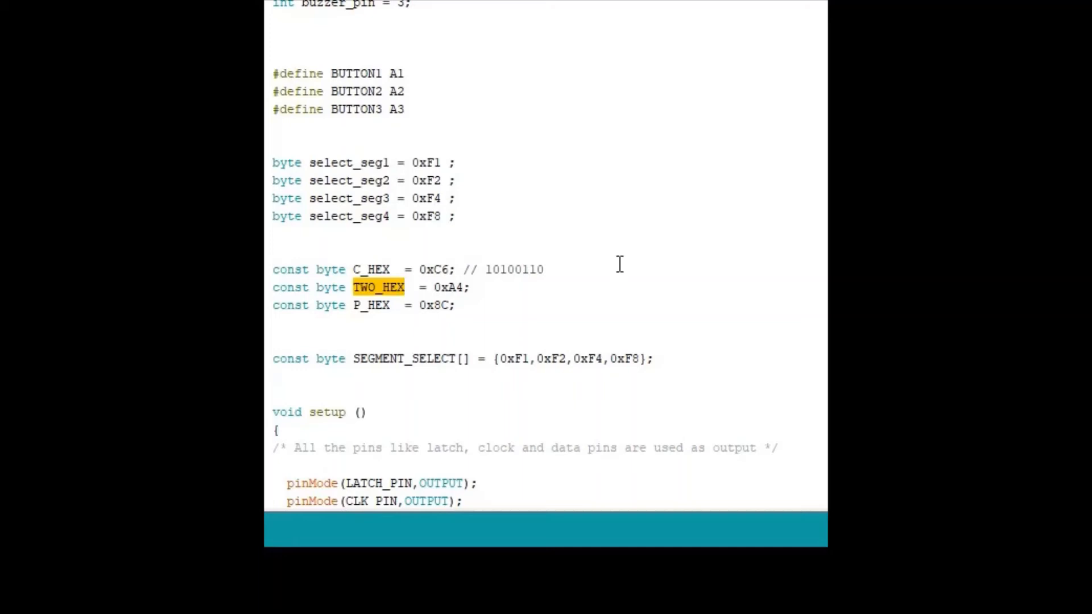
scroll("down", 3)
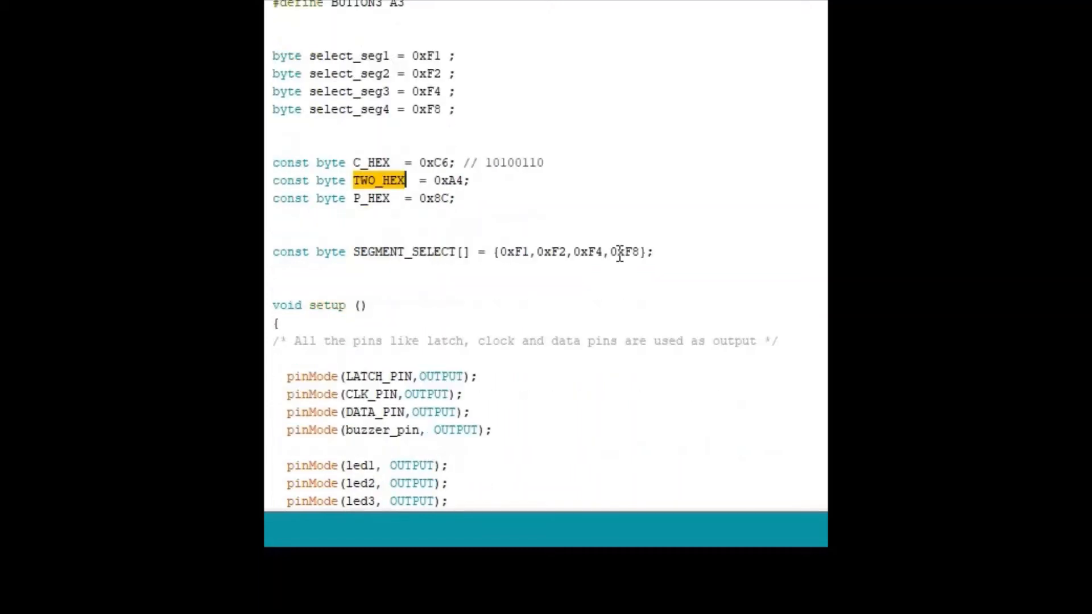
- Scroll through setup()'s pinMode output calls down to the start of loop()
scroll("down", 3)
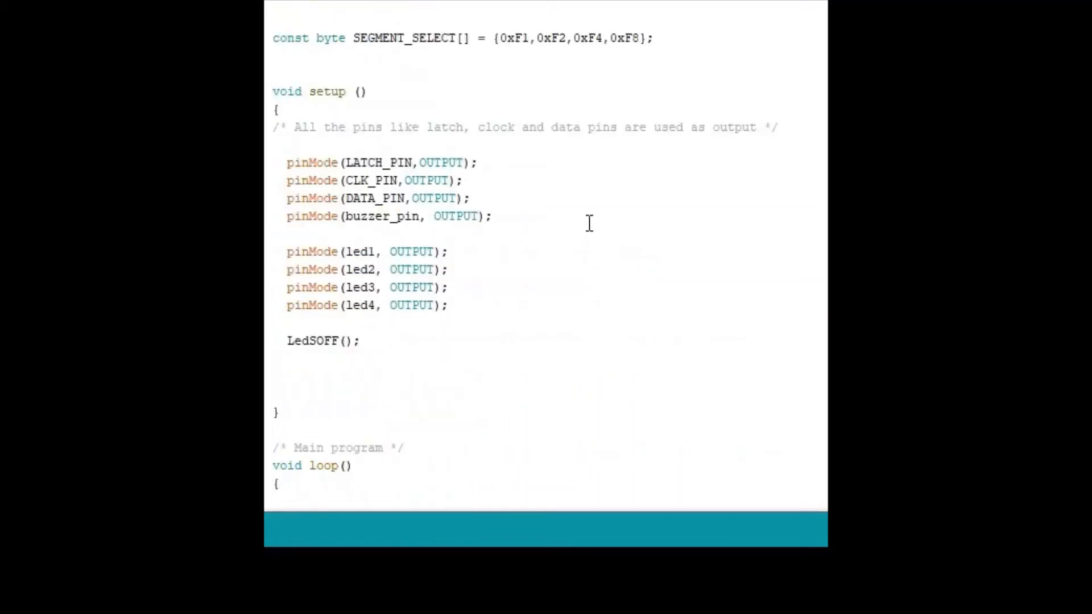
mouse_move(575, 197)
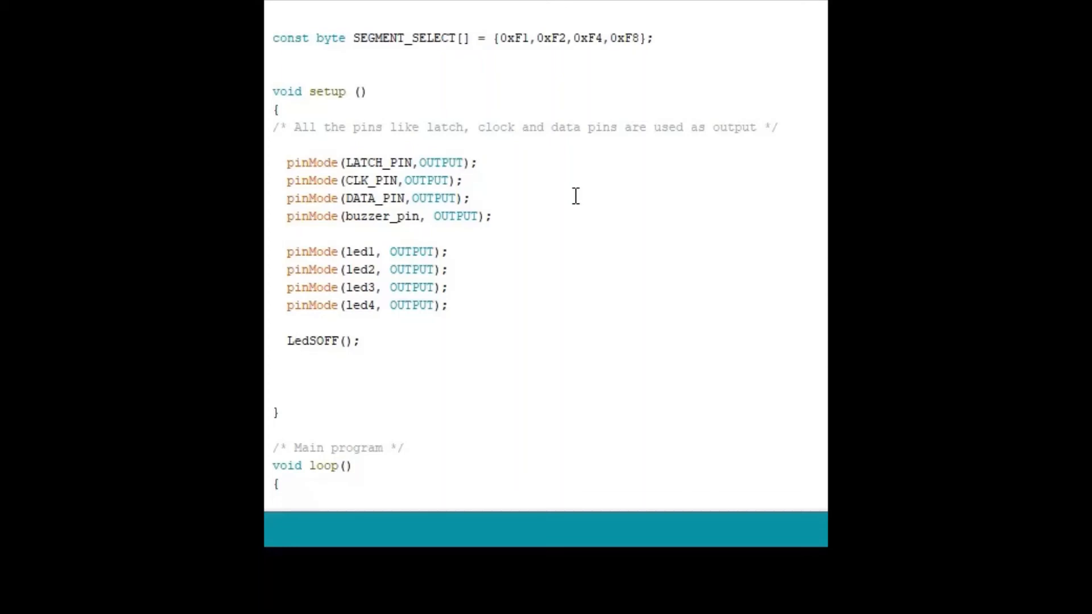
scroll("down", 3)
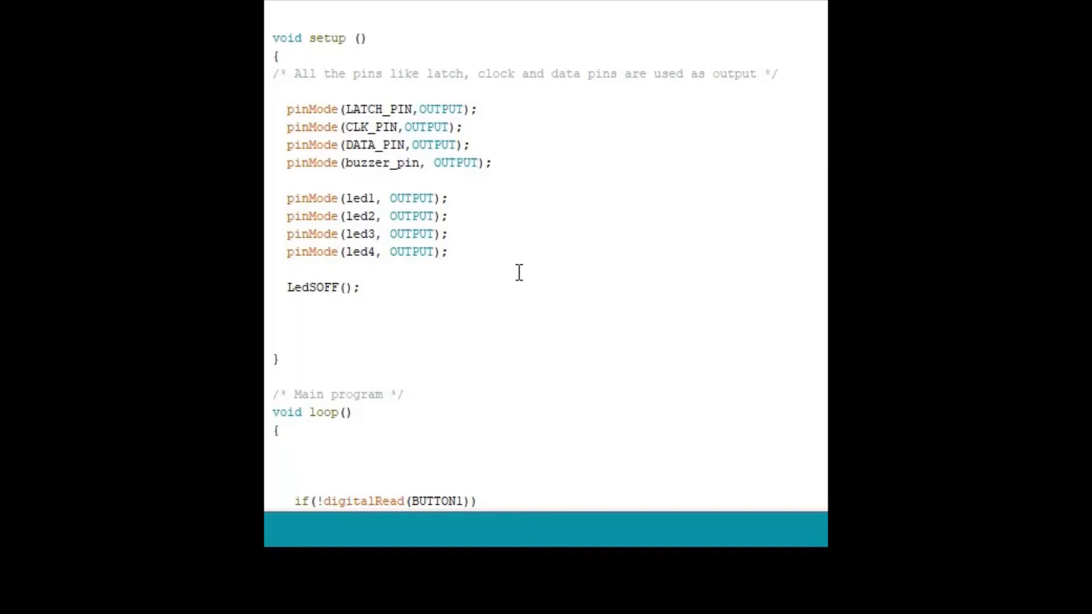
scroll("down", 3)
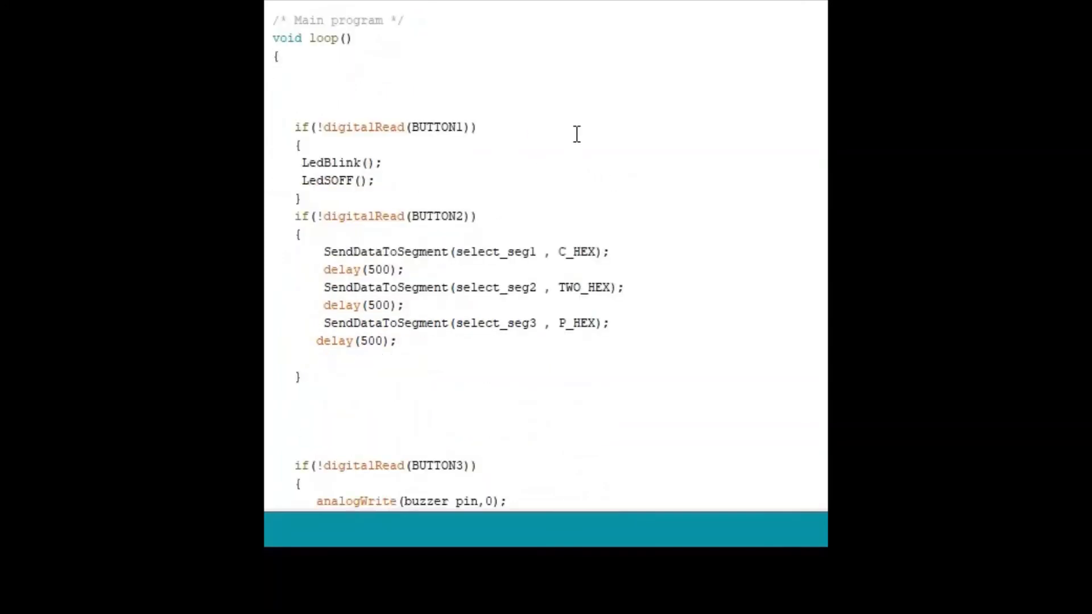
- Highlight the BUTTON1 check in loop() that triggers the LED blinking
scroll("down", 3)
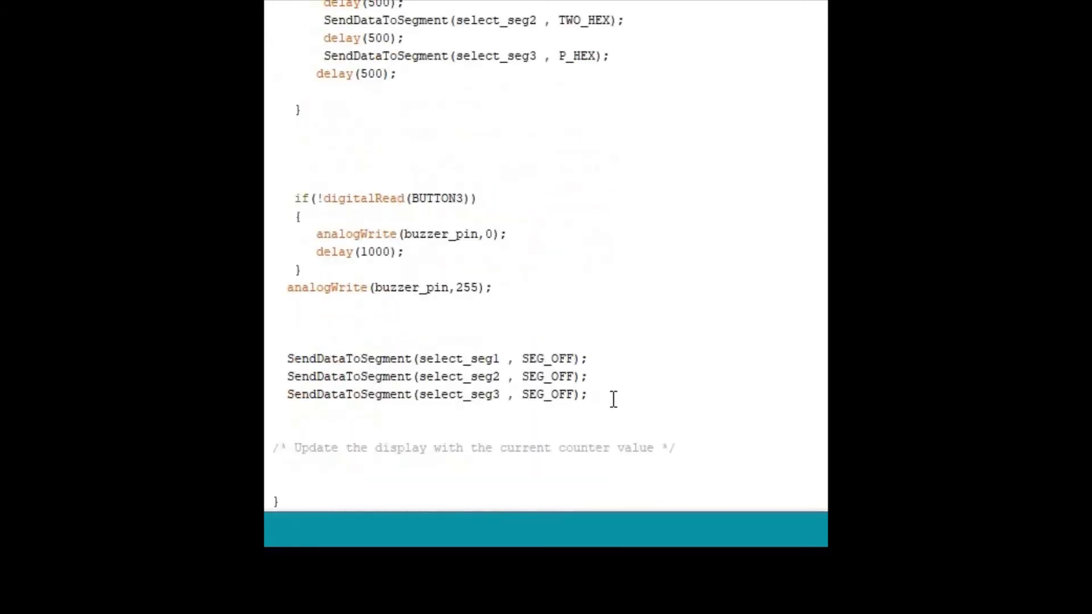
left_click_drag(287, 358, 589, 395)
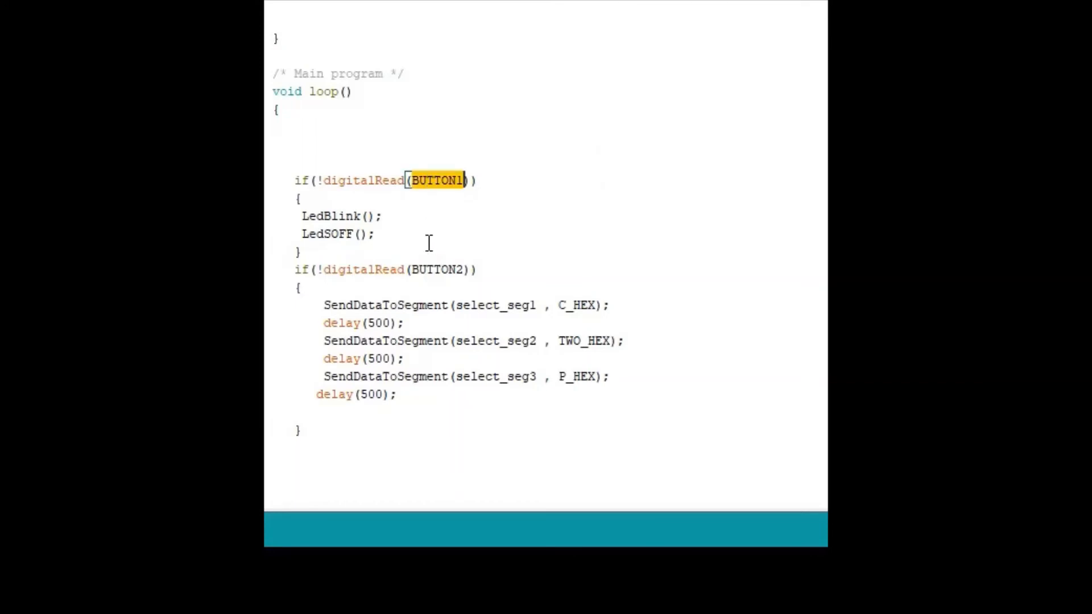
double_click(340, 216)
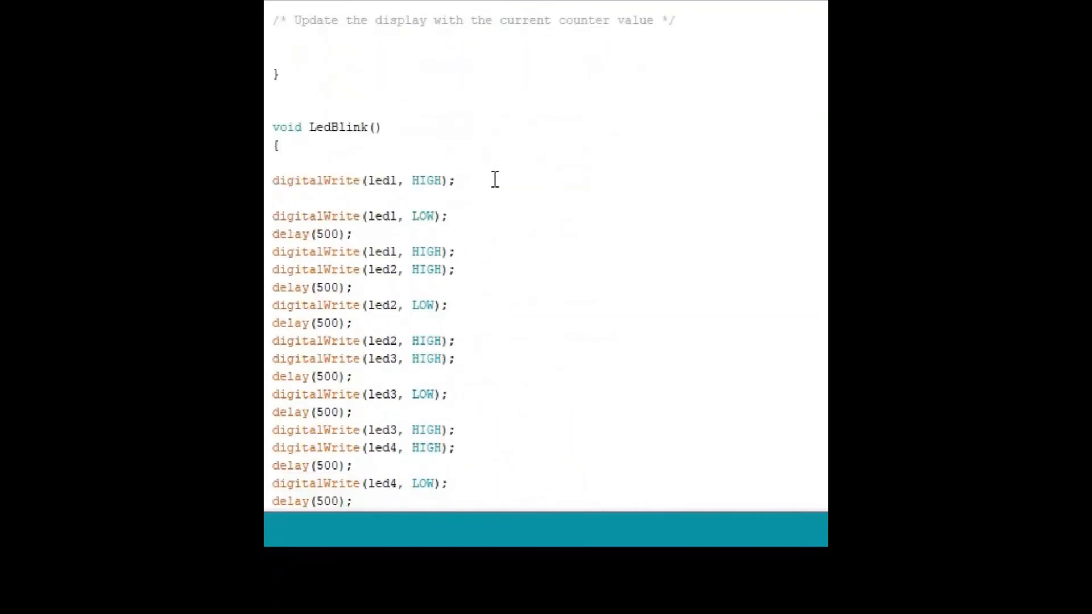
mouse_move(493, 216)
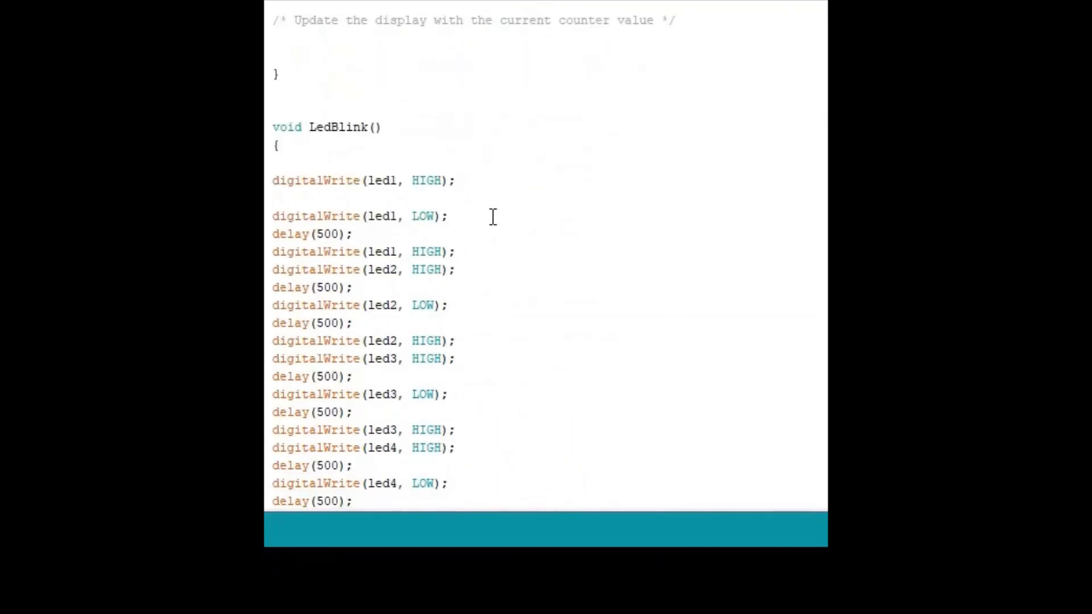
- Scroll down to the LedBlink() function toggling led1–led4 with 500 ms delays
scroll("down", 3)
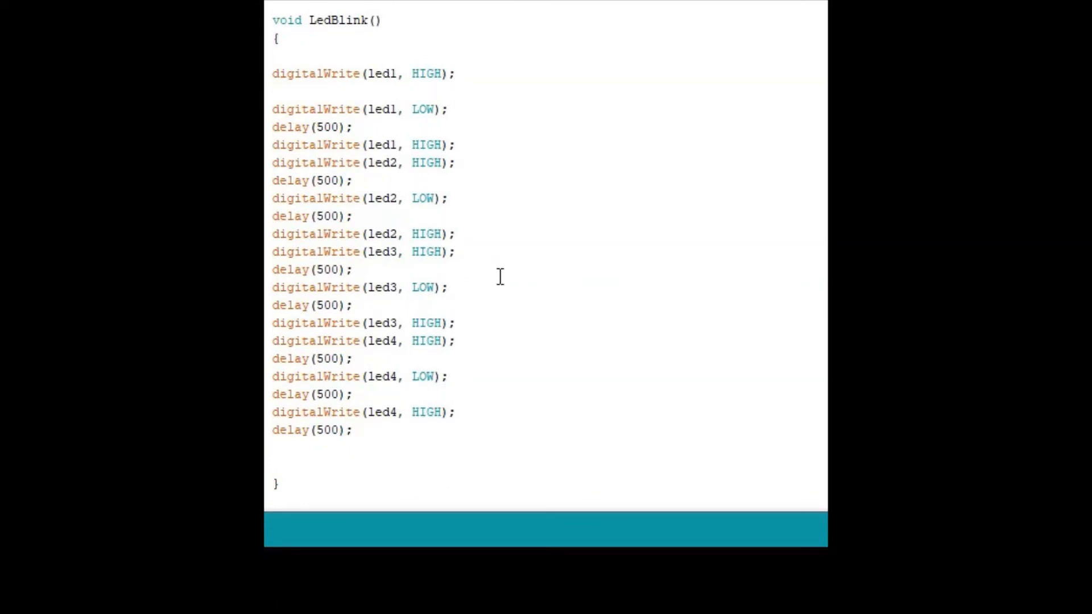
scroll("down", 3)
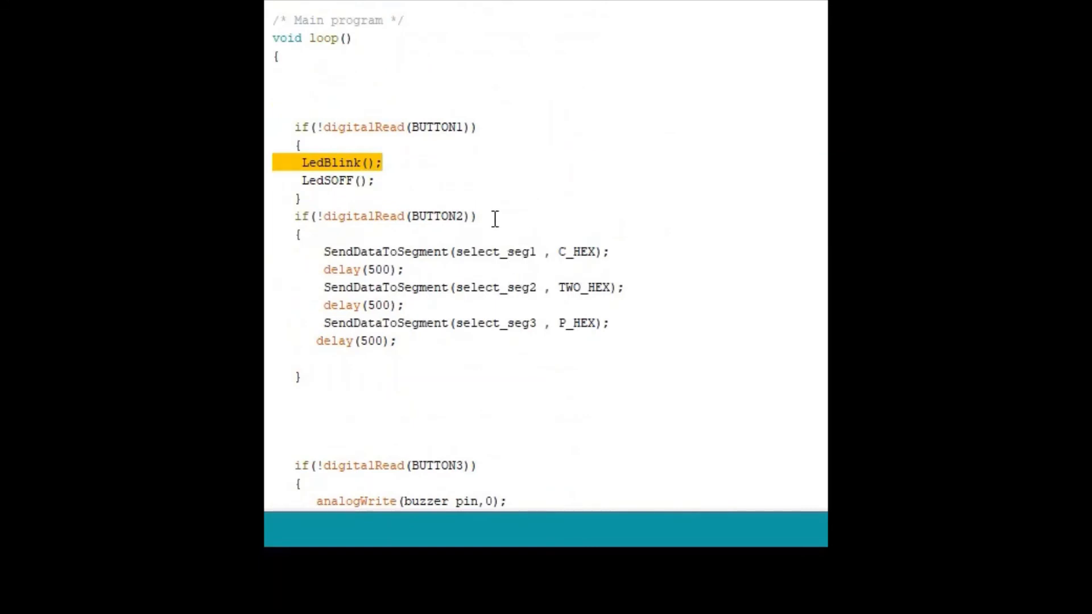
mouse_move(620, 292)
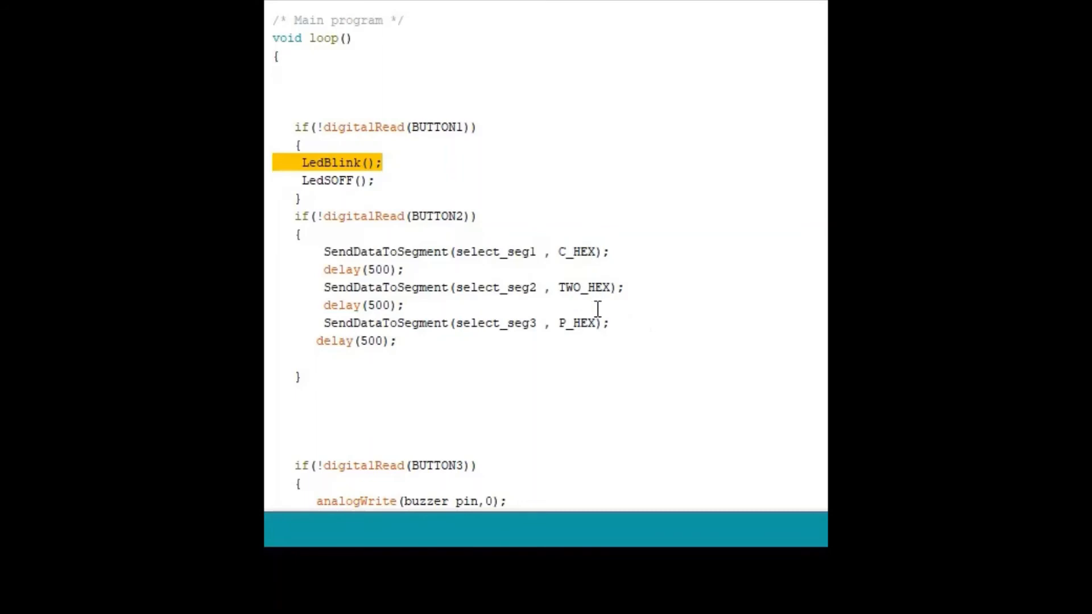
mouse_move(508, 343)
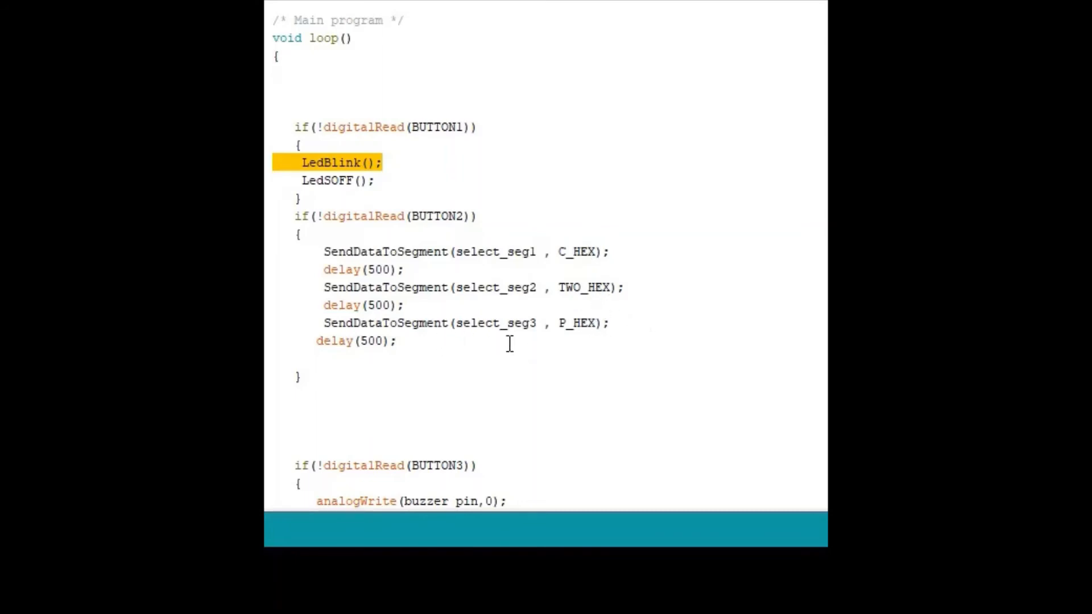
- Scroll through the BUTTON2 and BUTTON3 checks with SendDataToSegment and buzzer calls
scroll("down", 3)
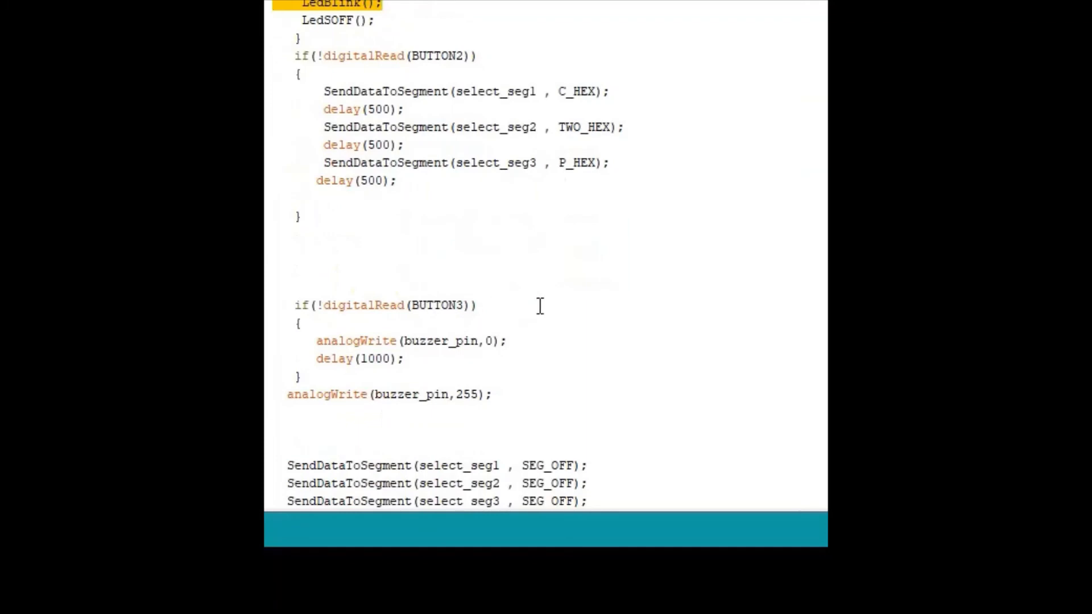
mouse_move(406, 351)
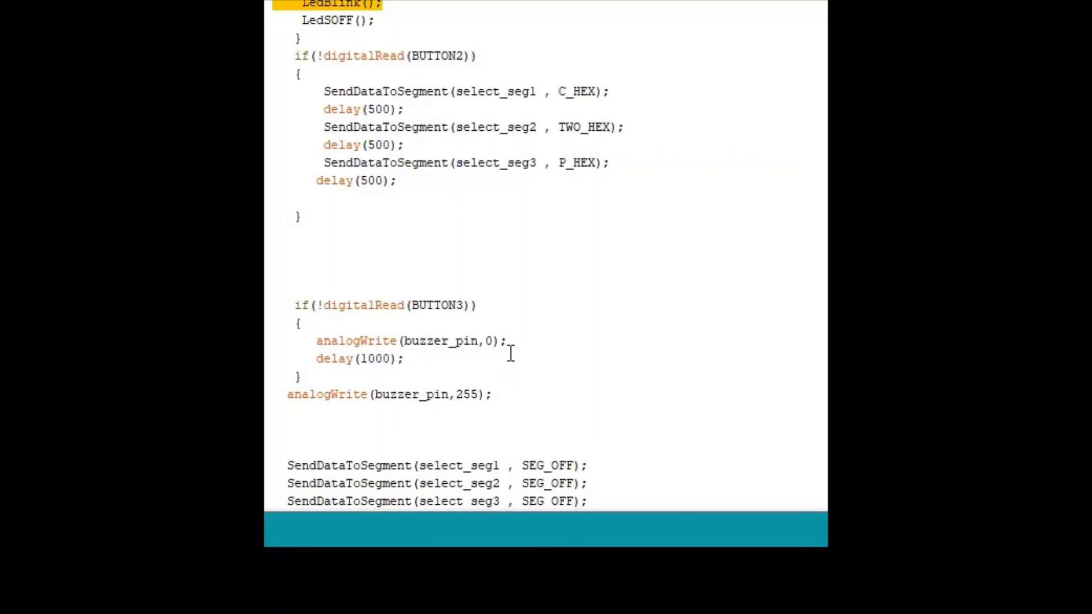
scroll("down", 3)
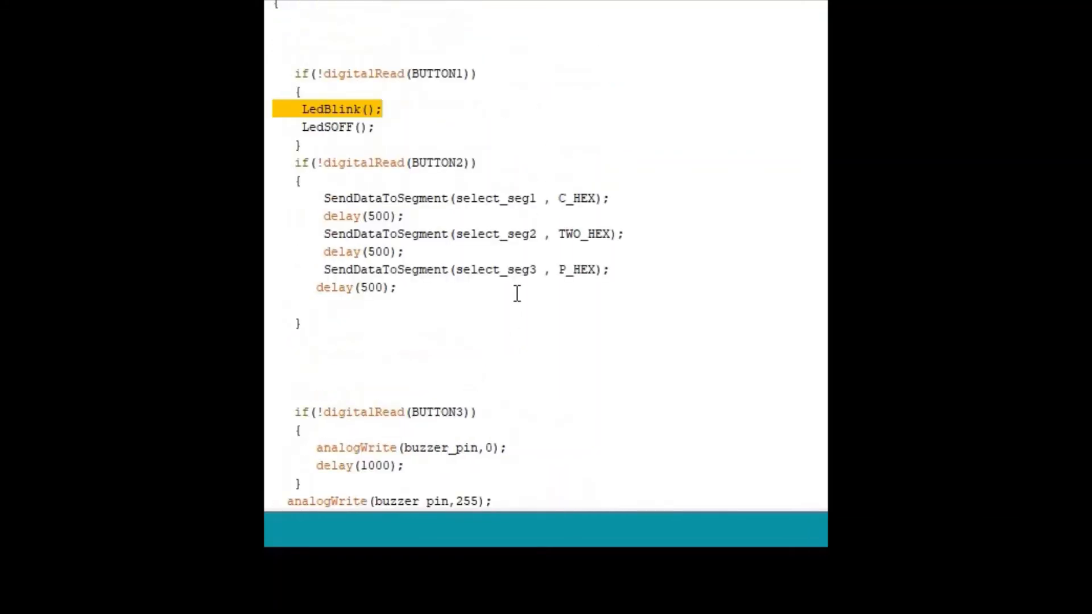